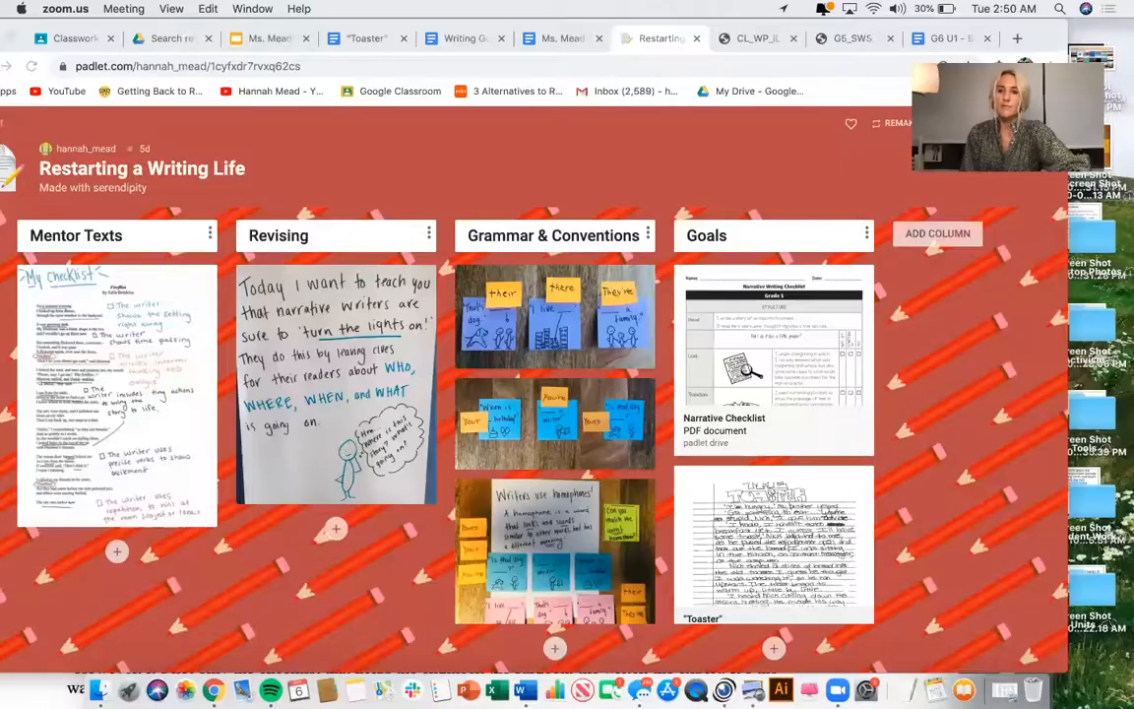
mouse_move(711, 111)
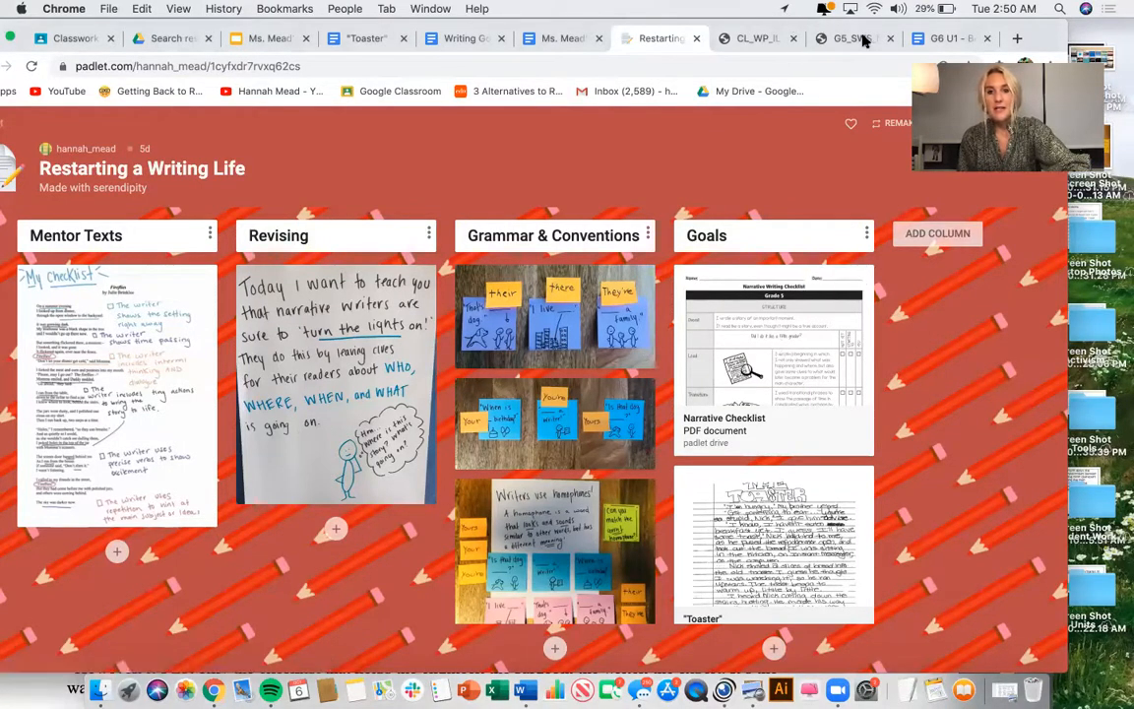
Step: Open the Grade 5 narrative checklist PDF and scroll to the page 3 Development section
click(823, 53)
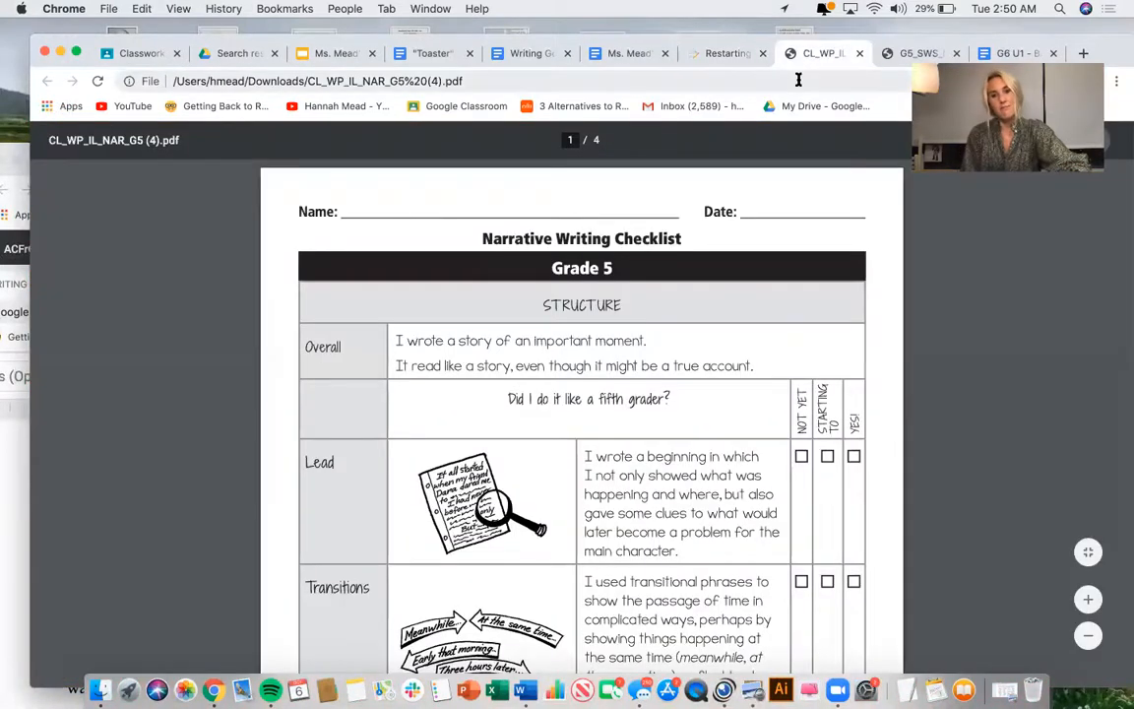
mouse_move(753, 251)
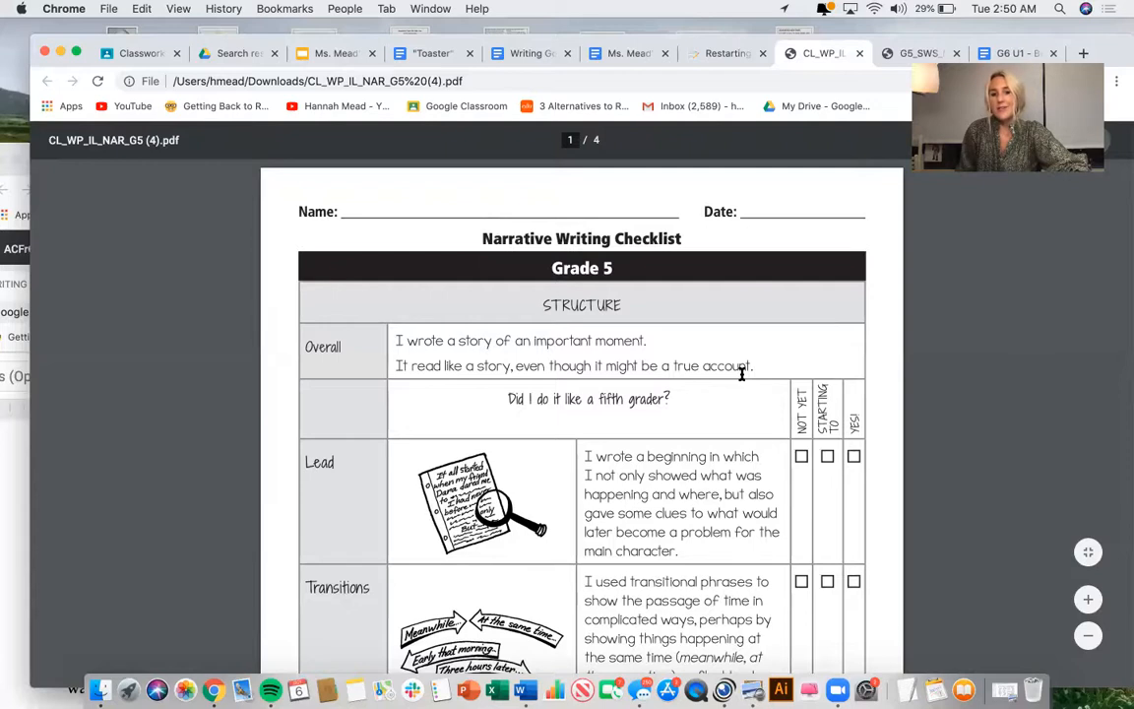
scroll(down, 3)
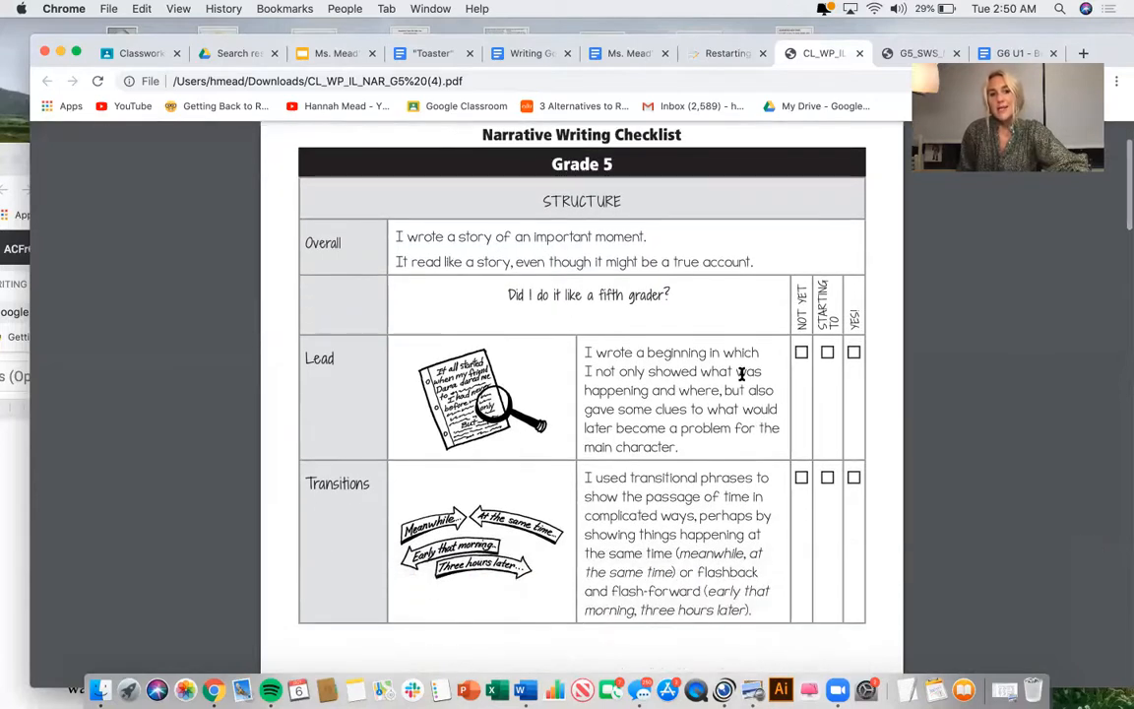
scroll(up, 3)
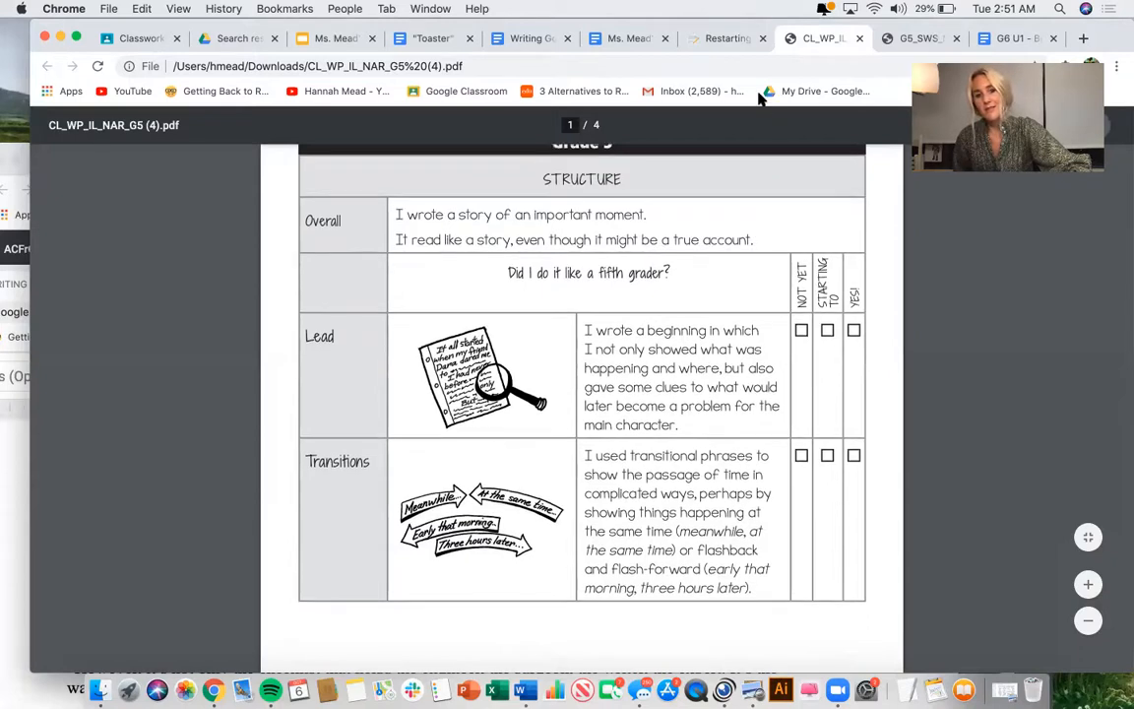
scroll(up, 3)
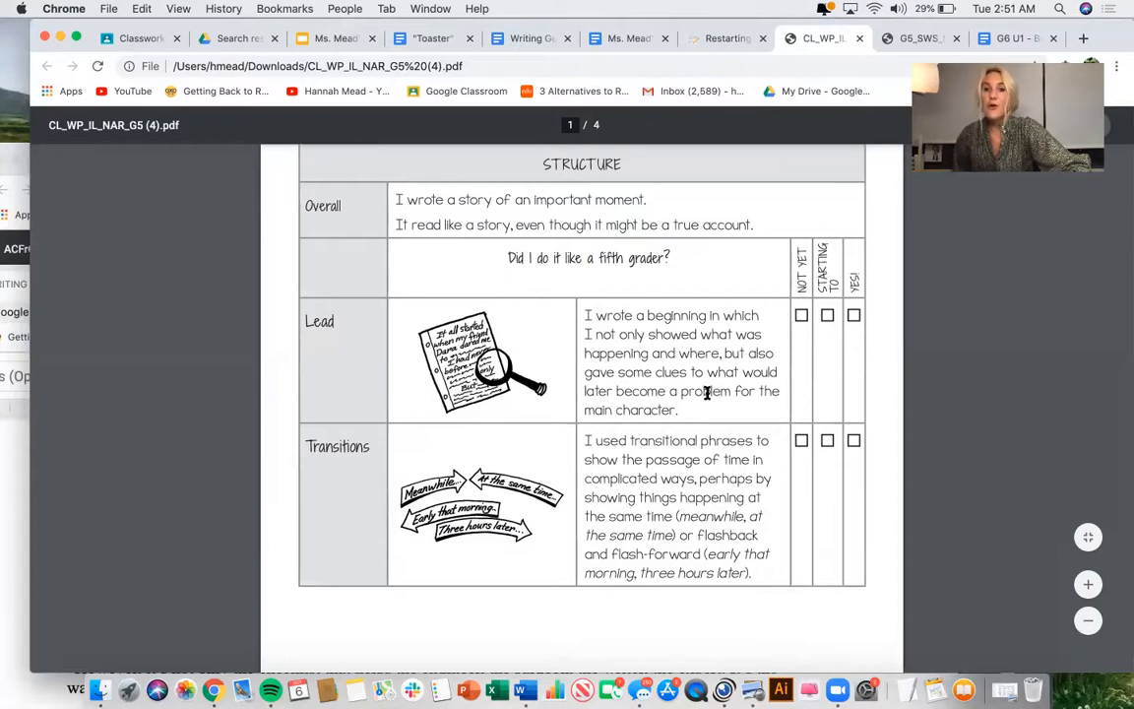
scroll(down, 3)
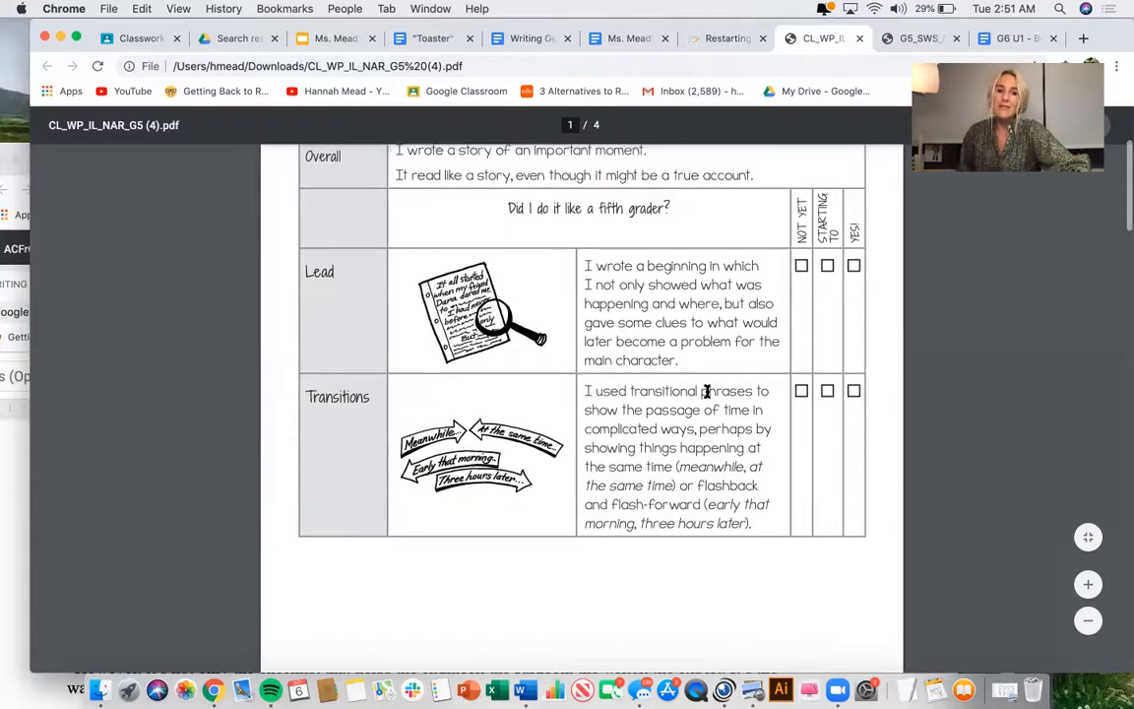
scroll(down, 3)
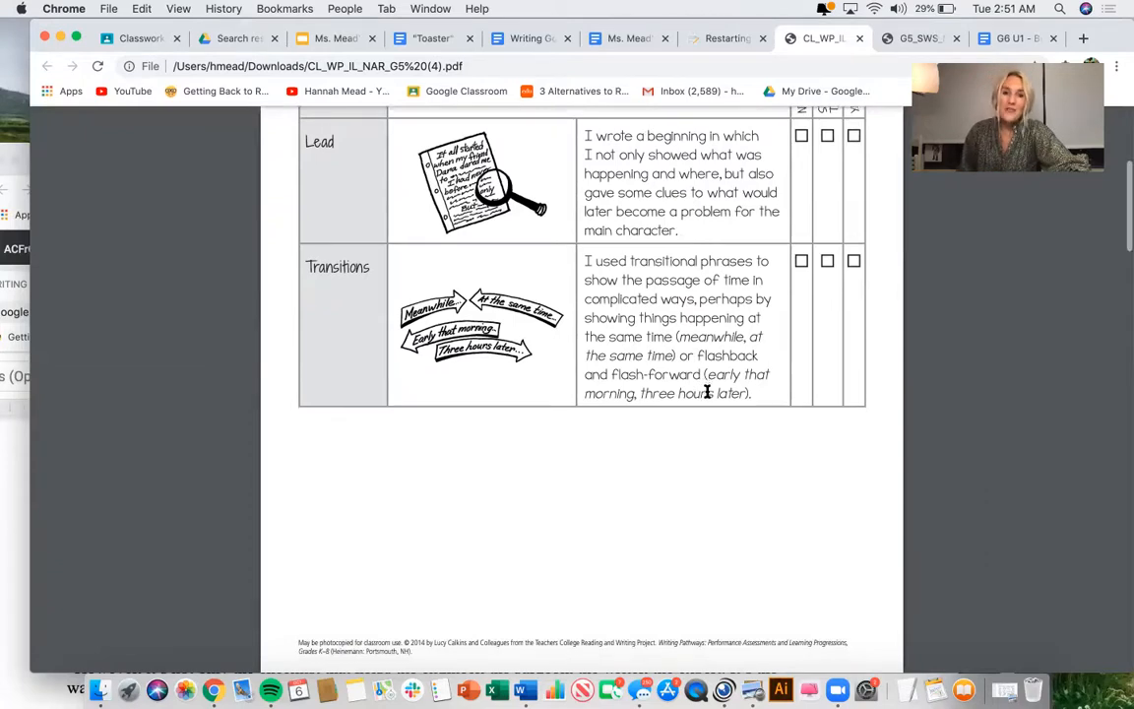
scroll(up, 3)
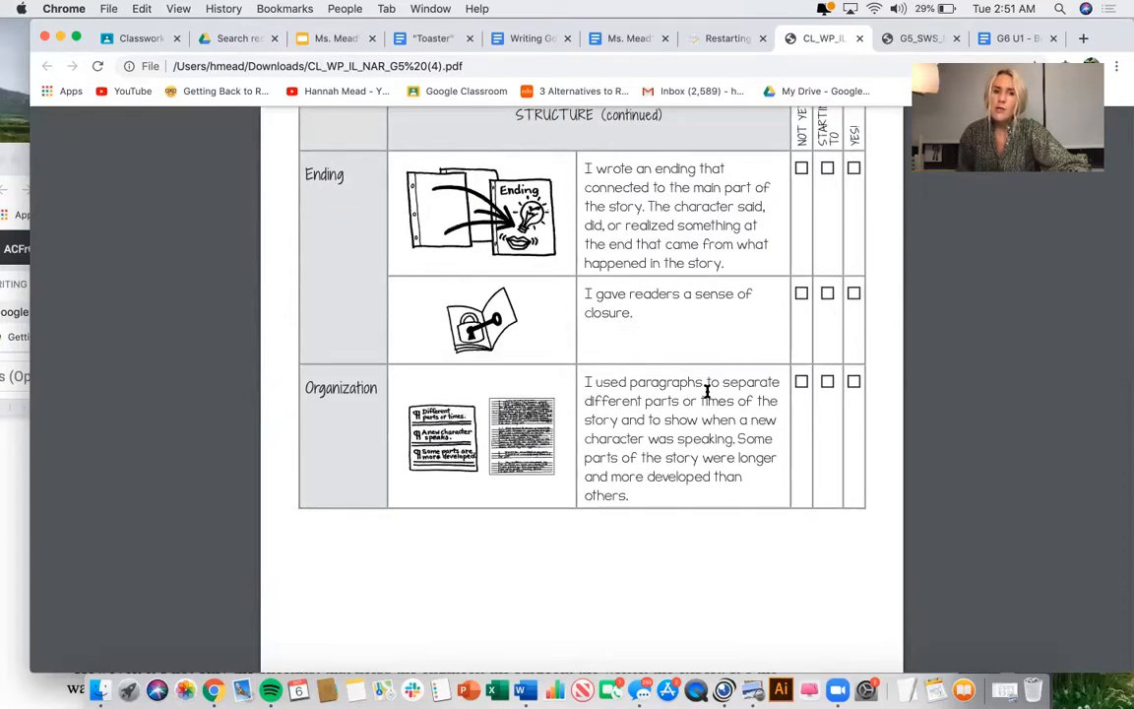
scroll(down, 3)
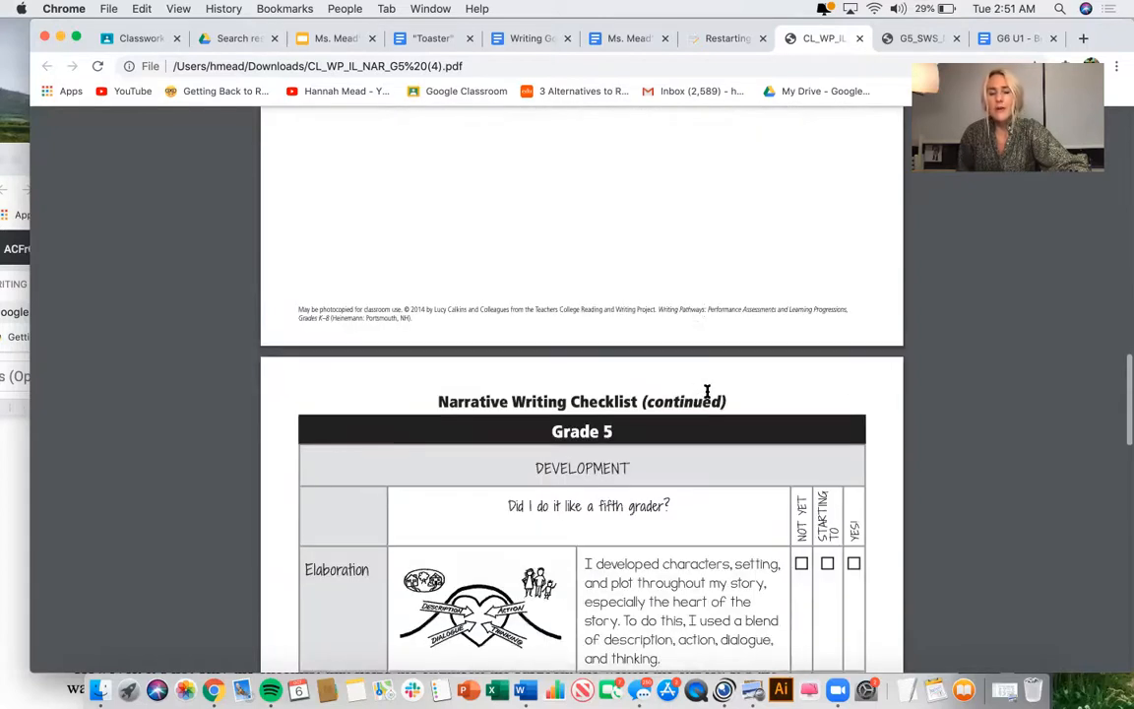
scroll(down, 3)
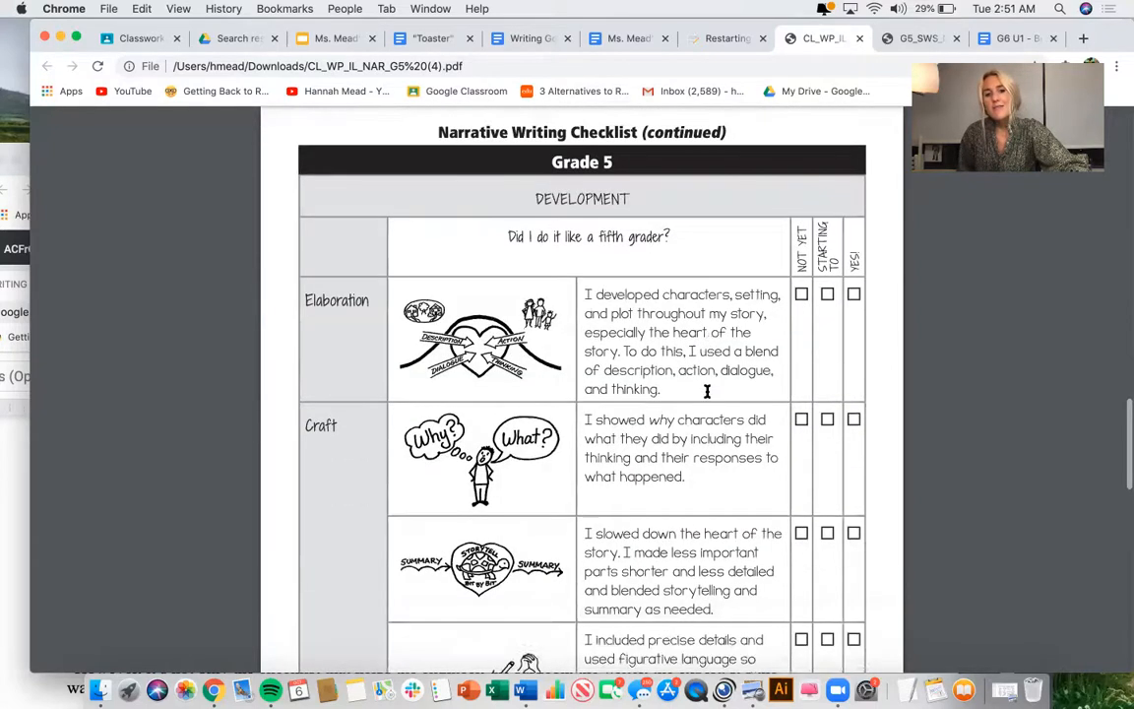
scroll(down, 3)
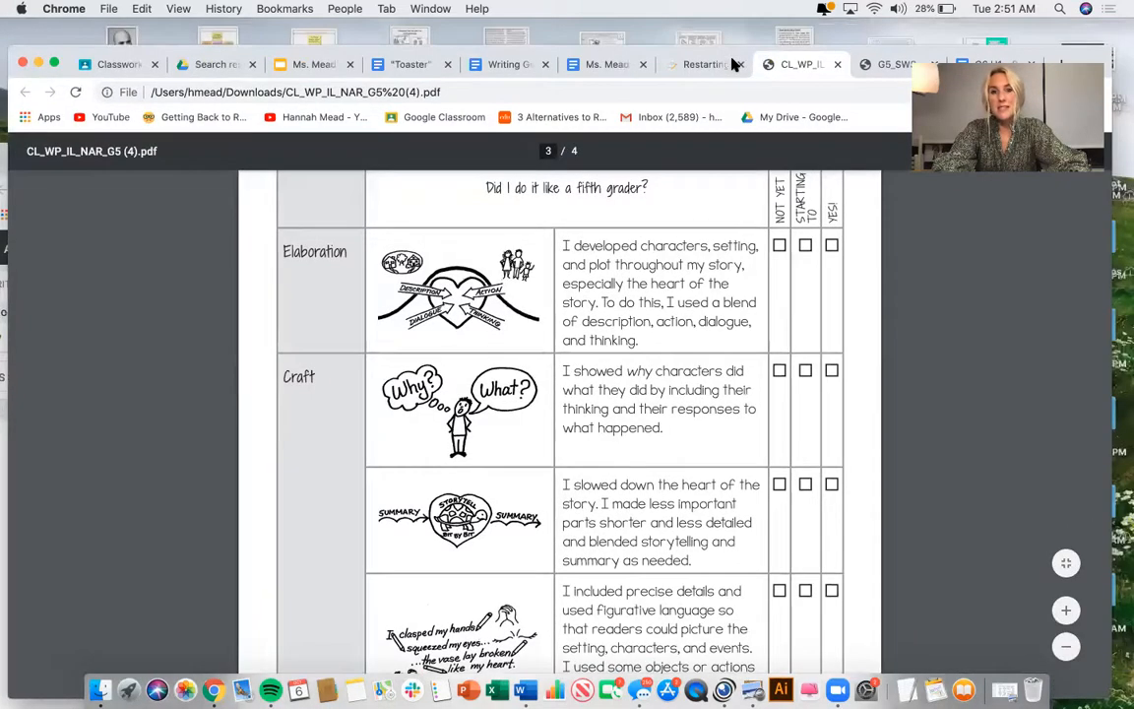
Step: Bring up 'The Toaster' student writing sample PDF beside the checklist and scroll into it
click(851, 74)
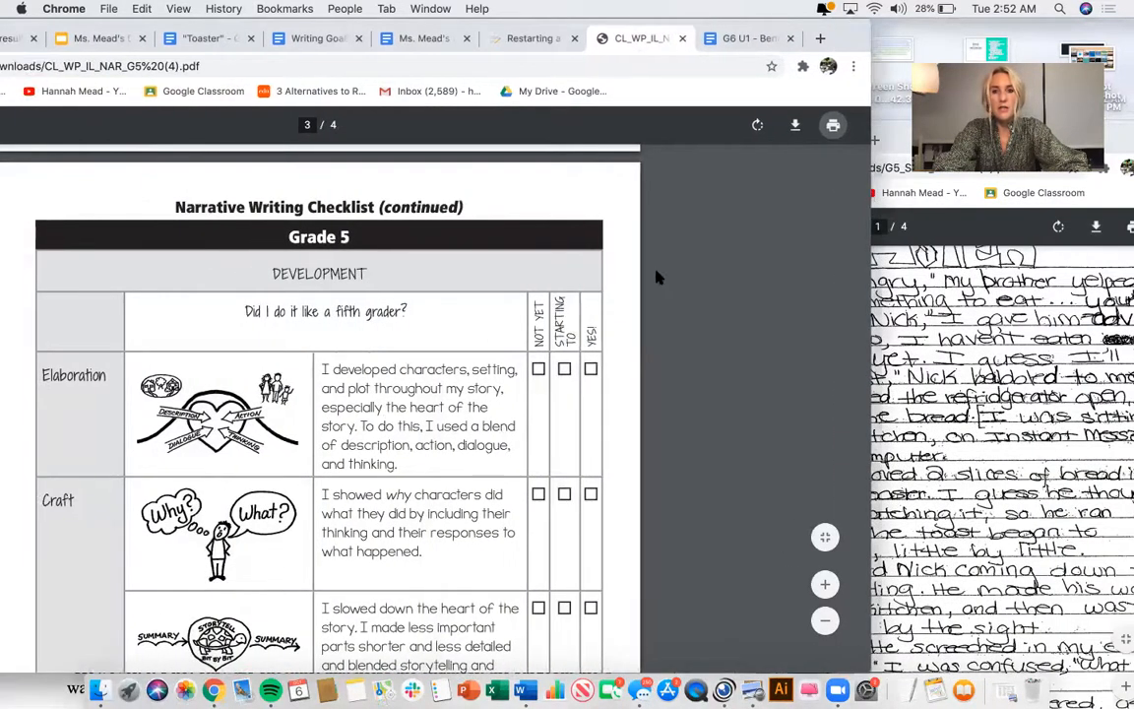
scroll(down, 3)
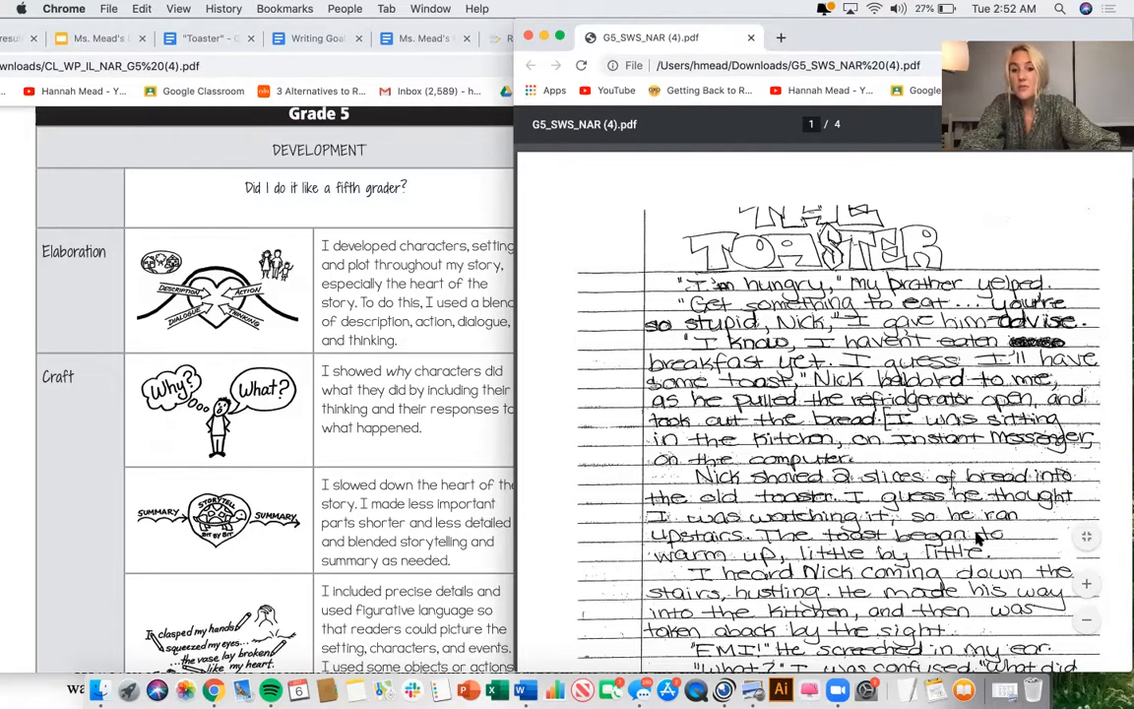
Step: Scroll the Toaster story down to the toaster catching fire, beside the checklist
scroll(down, 3)
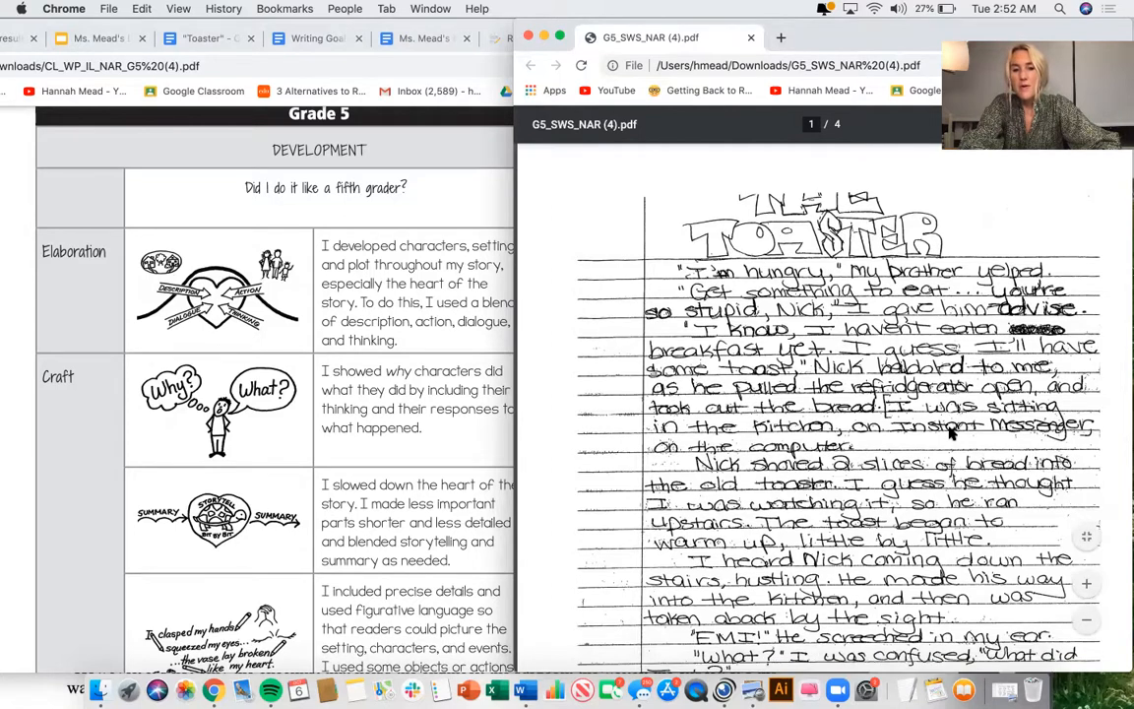
scroll(down, 3)
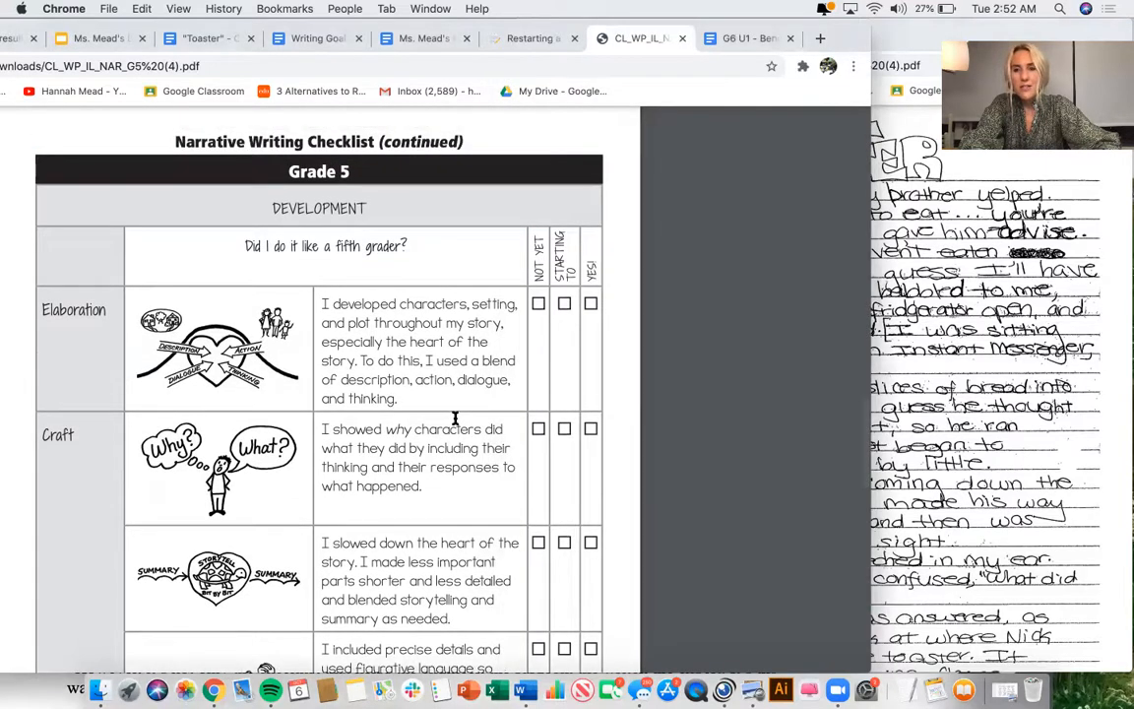
mouse_move(421, 371)
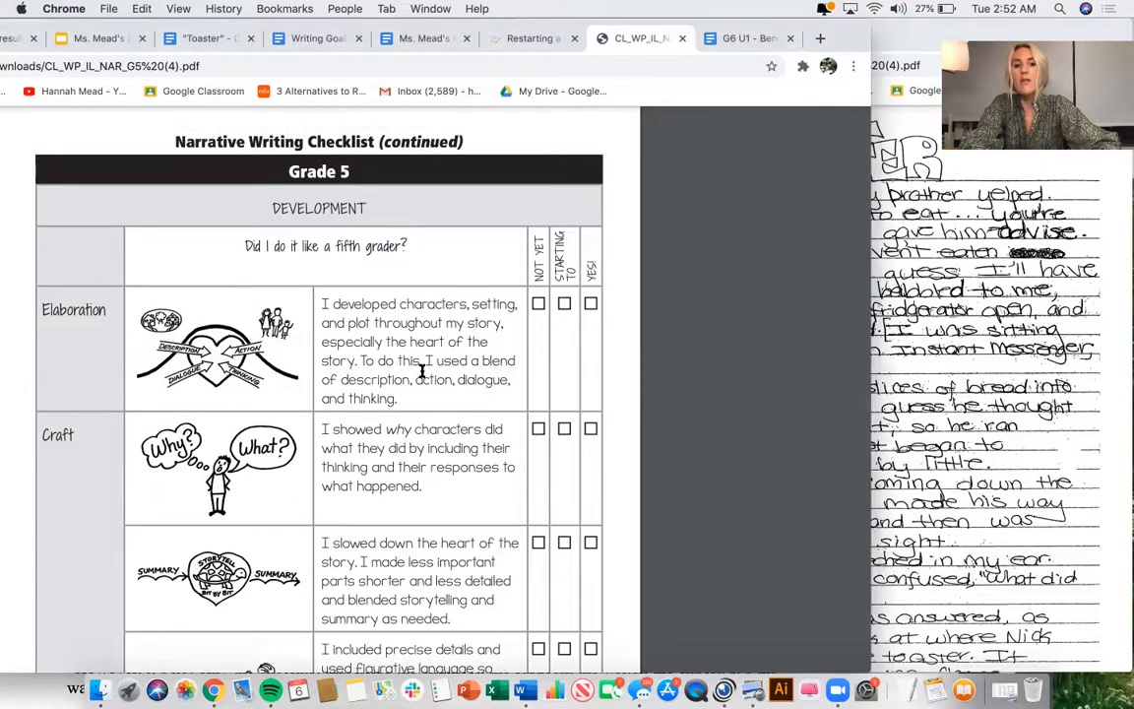
mouse_move(509, 327)
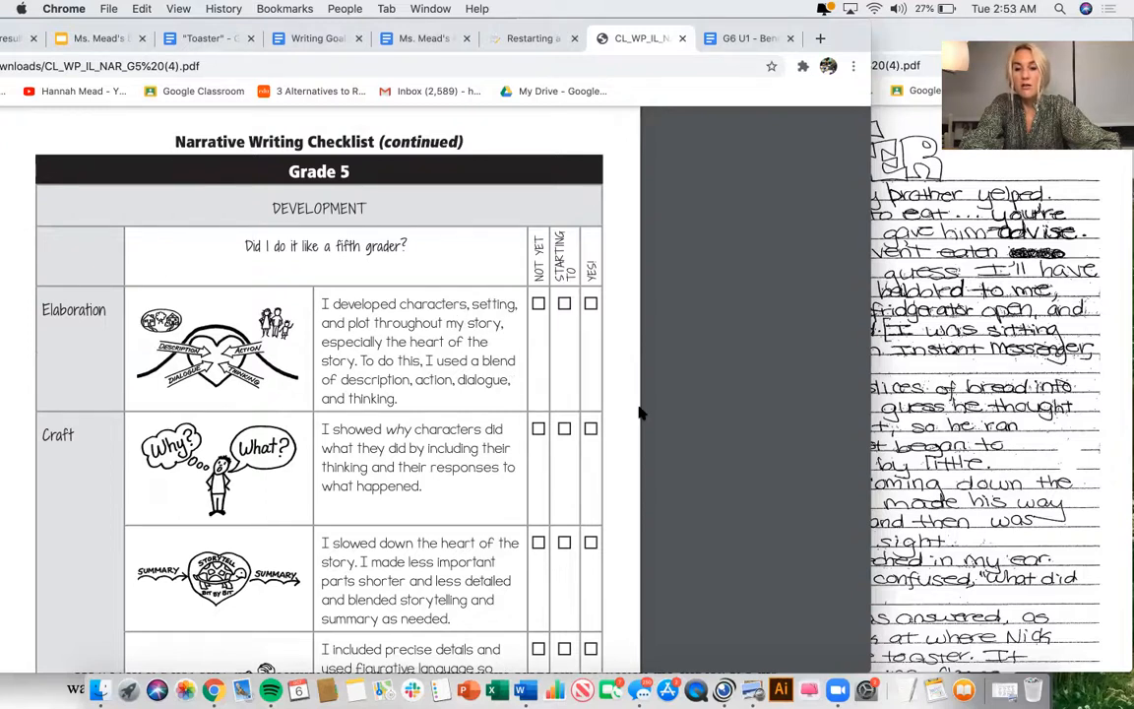
mouse_move(992, 357)
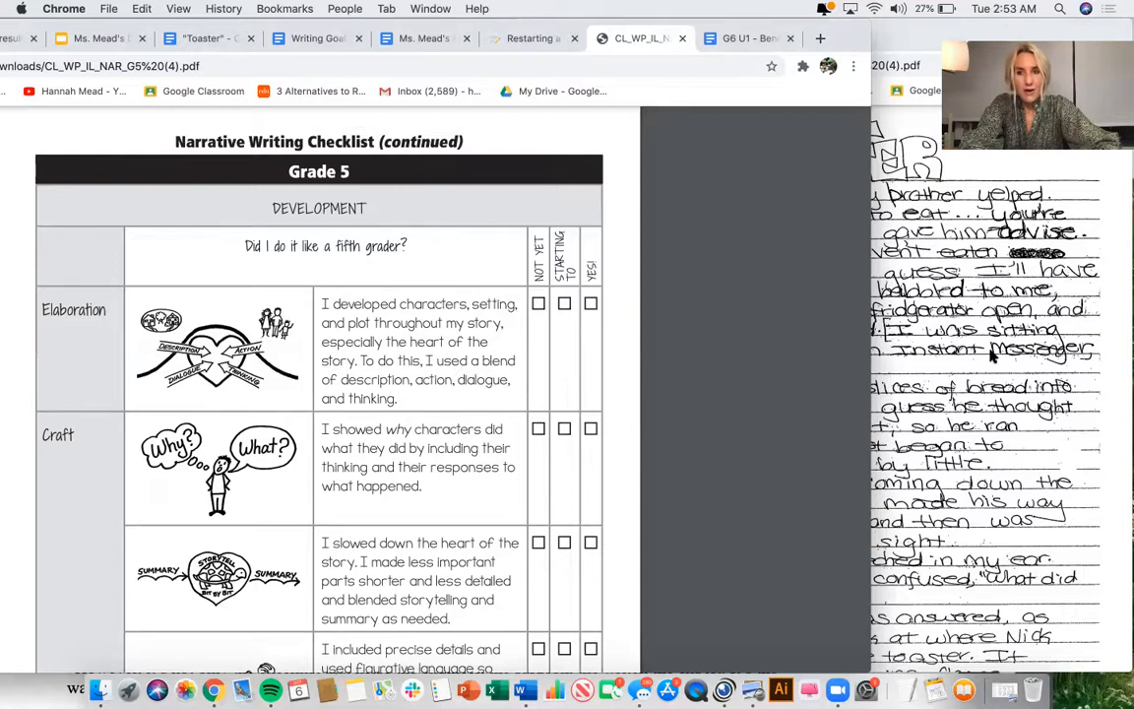
mouse_move(611, 413)
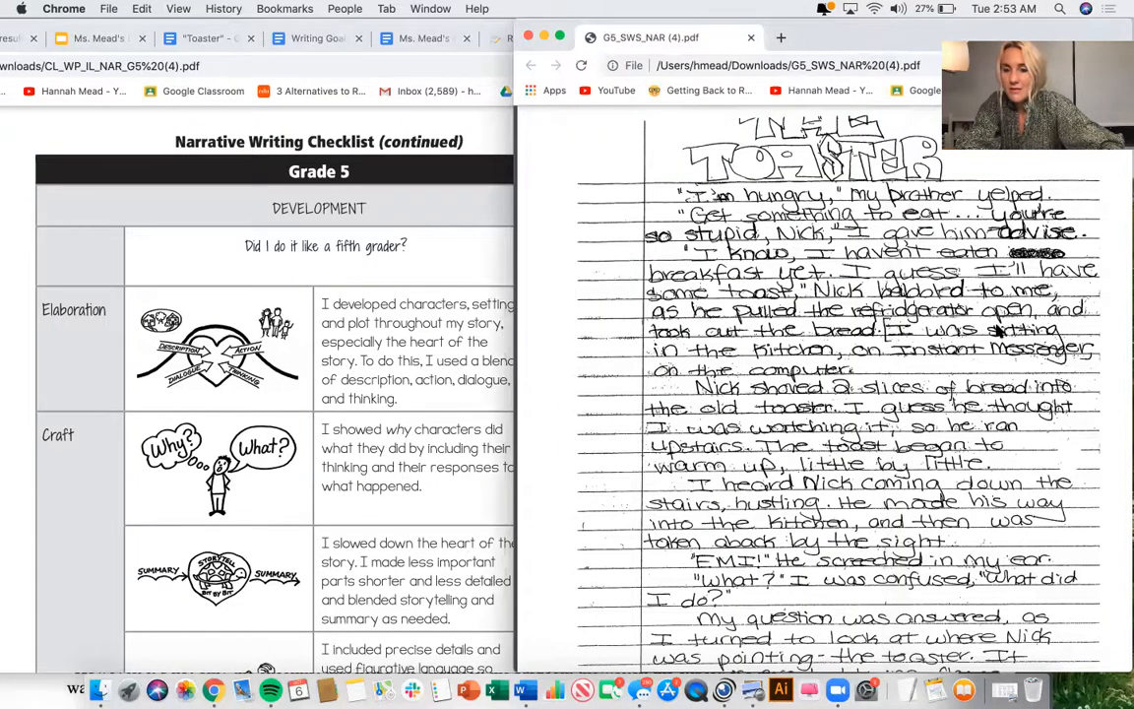
mouse_move(933, 315)
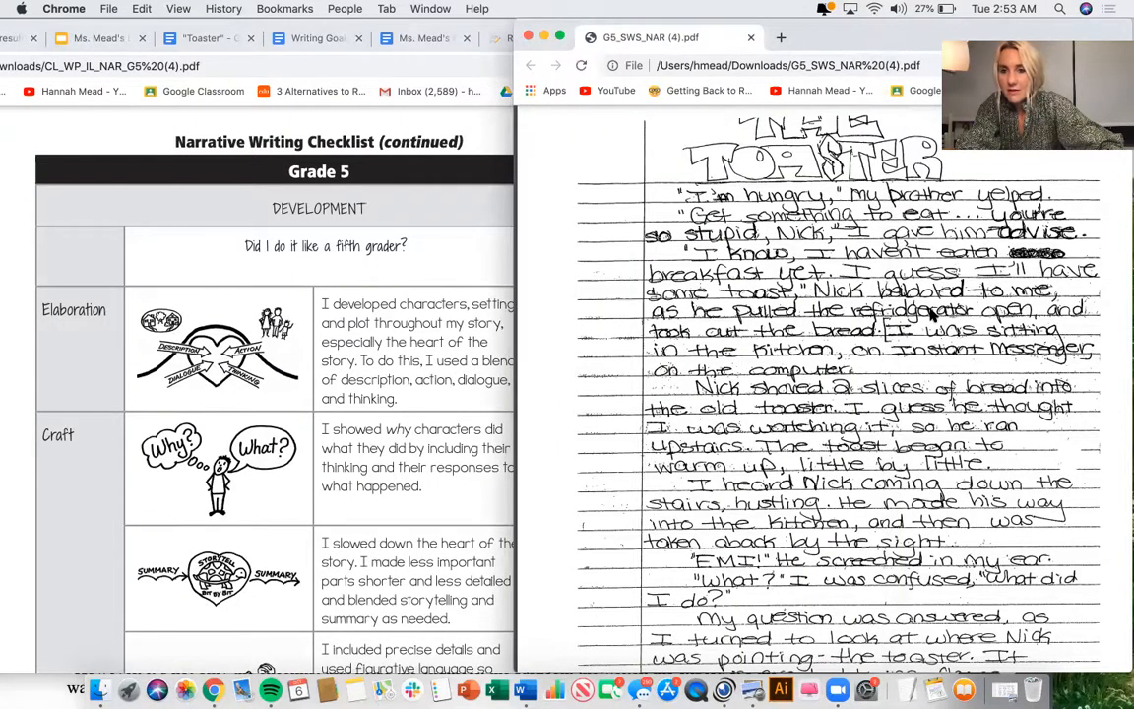
scroll(down, 3)
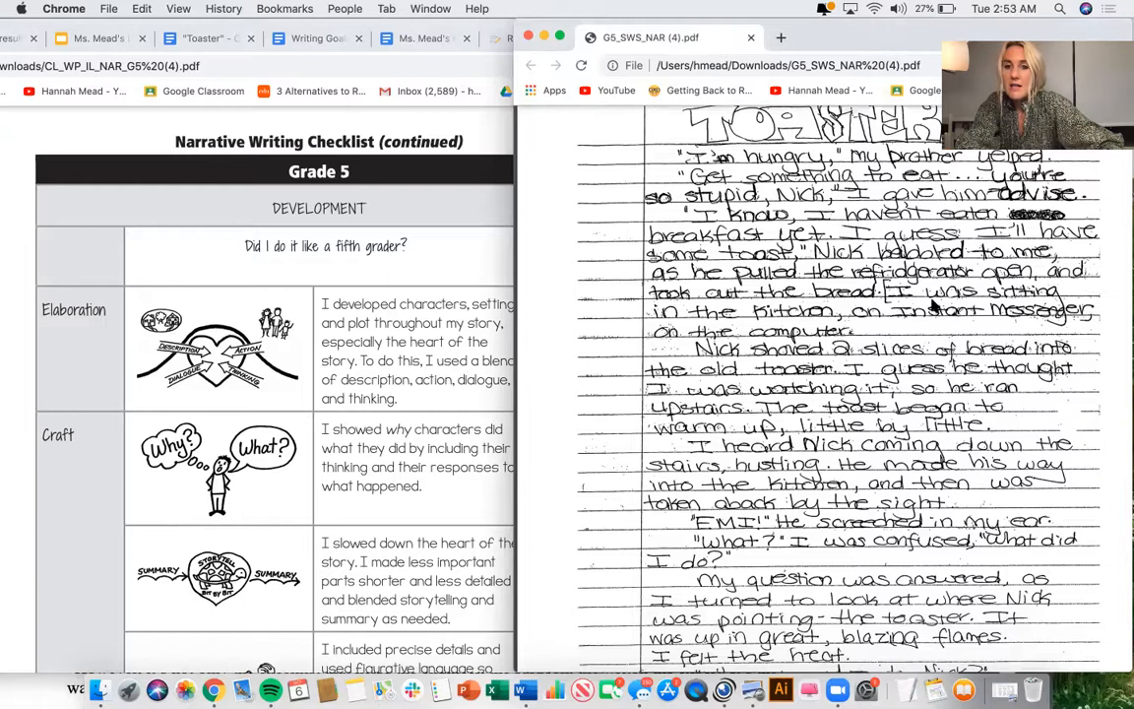
scroll(down, 3)
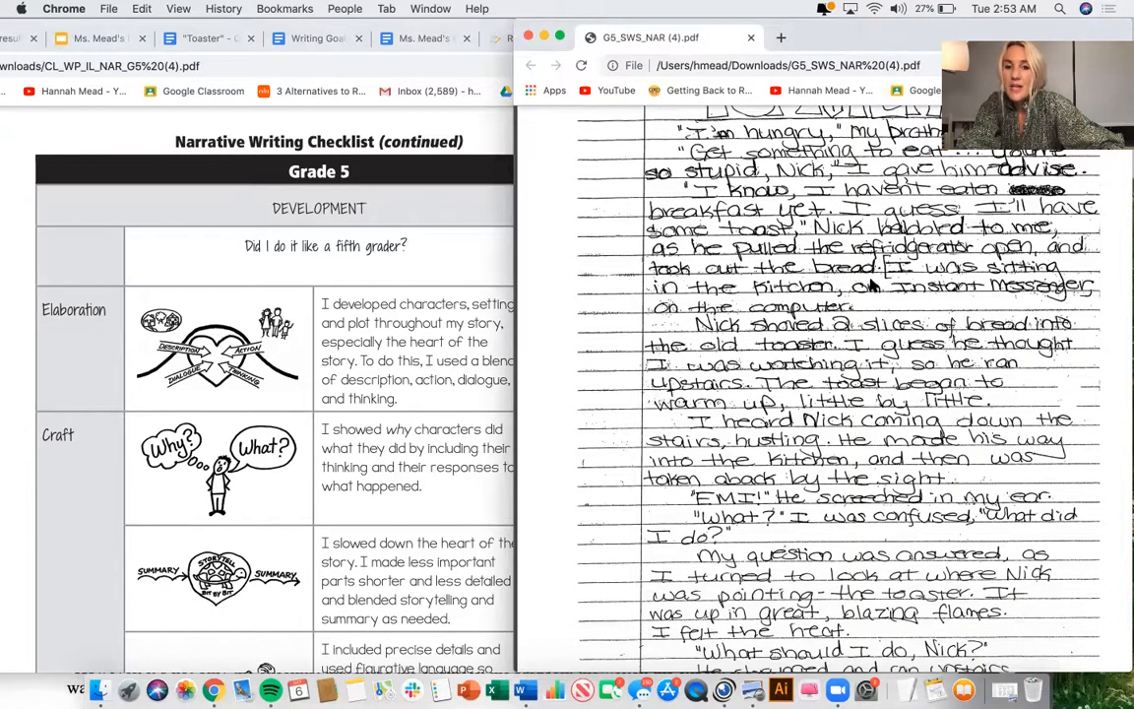
mouse_move(973, 302)
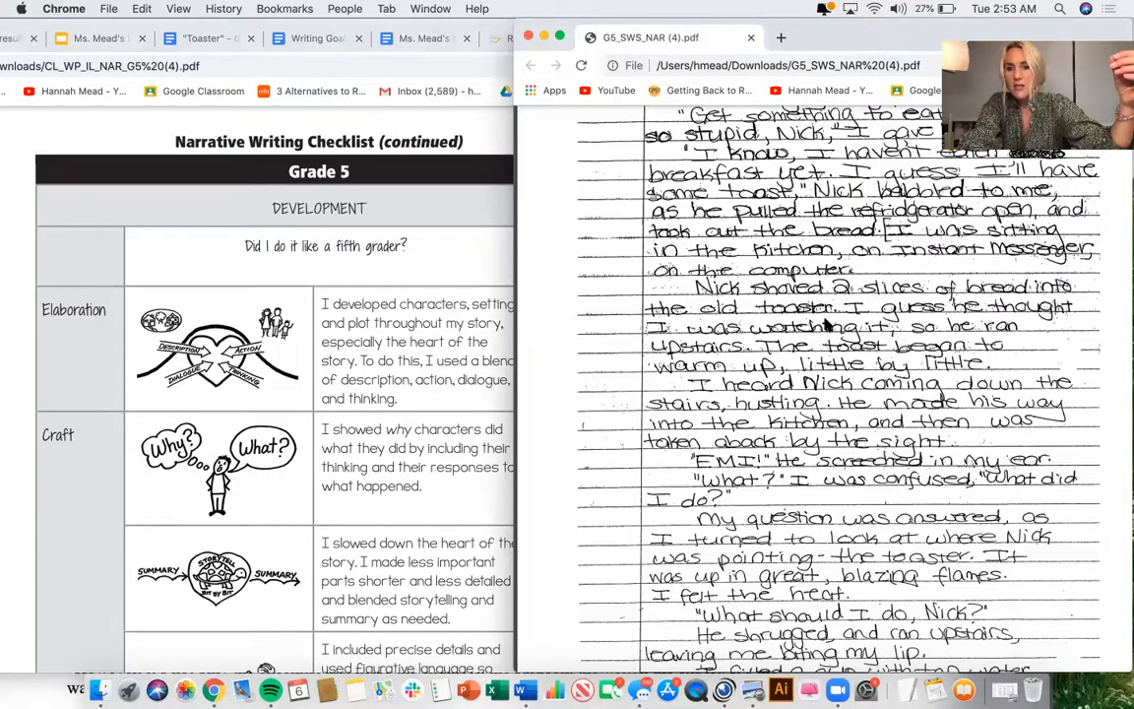
mouse_move(788, 335)
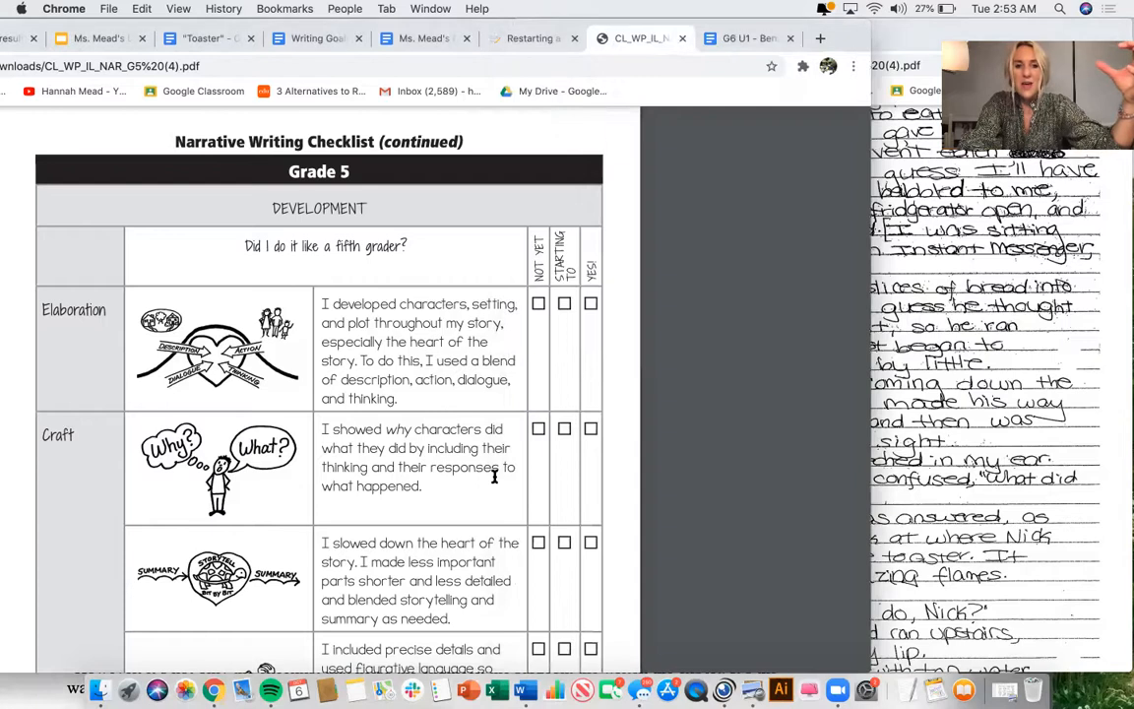
mouse_move(431, 409)
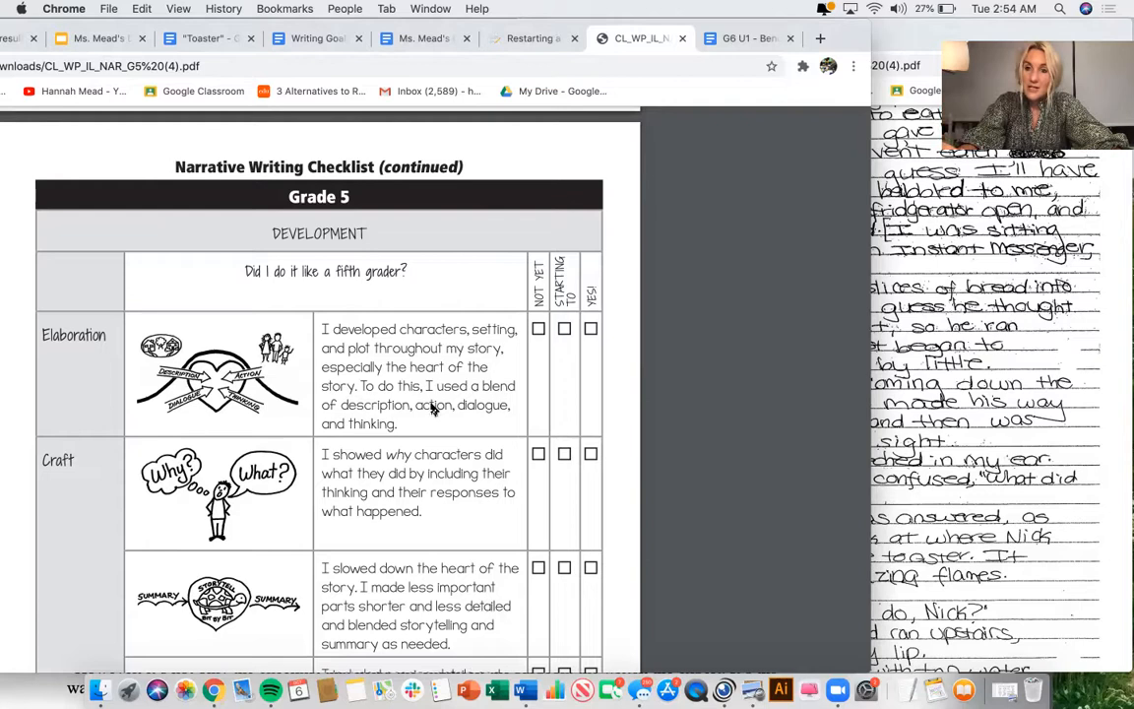
mouse_move(430, 139)
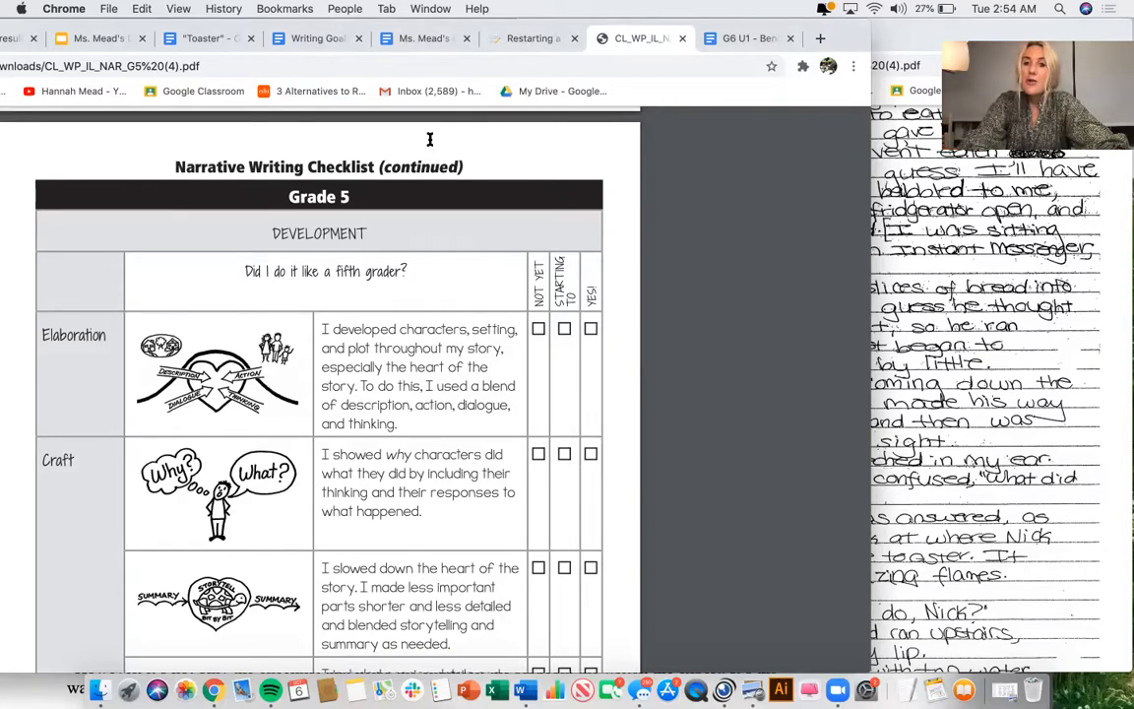
mouse_move(536, 115)
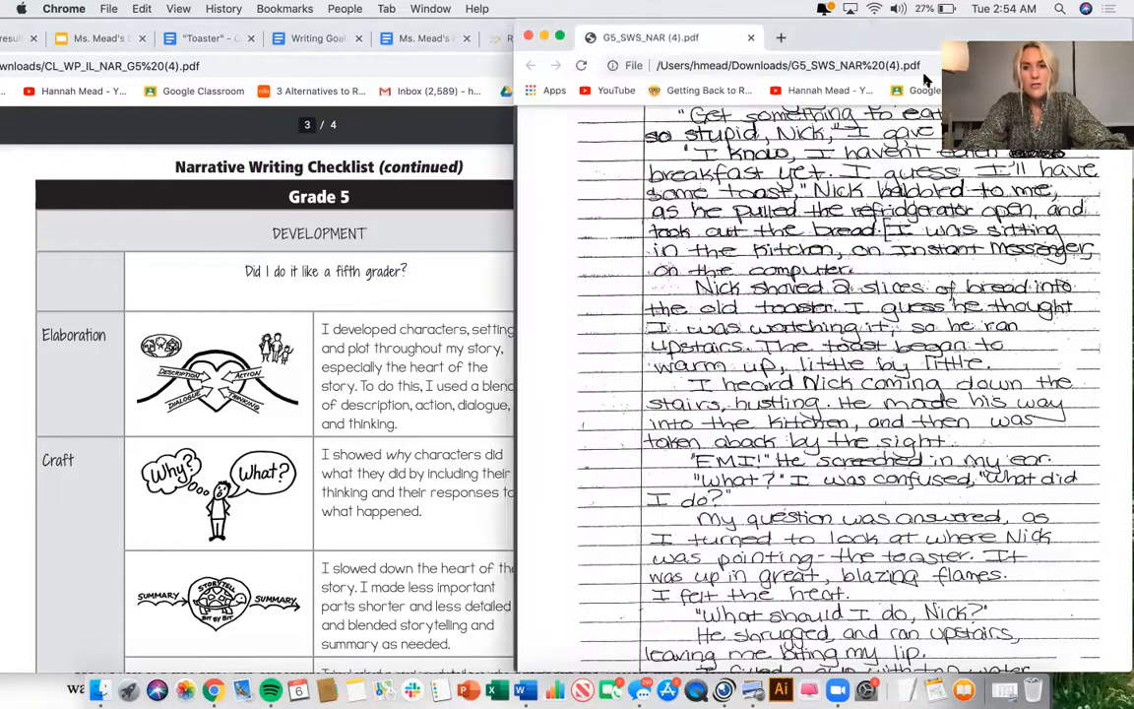
scroll(up, 3)
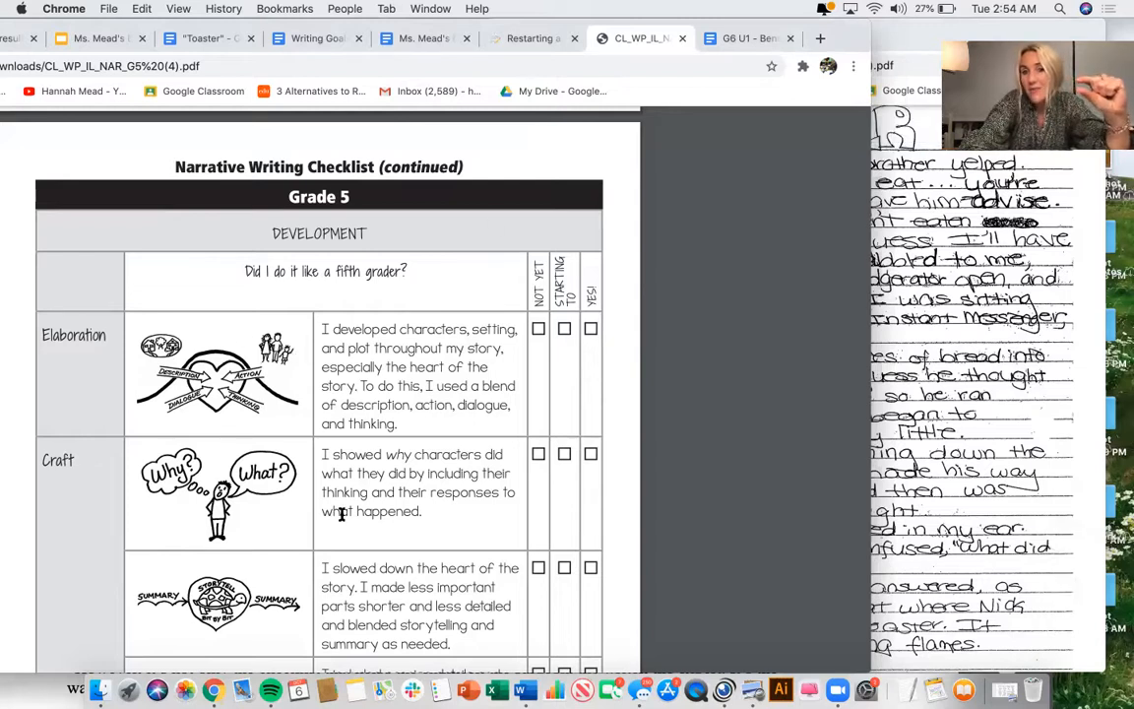
mouse_move(659, 136)
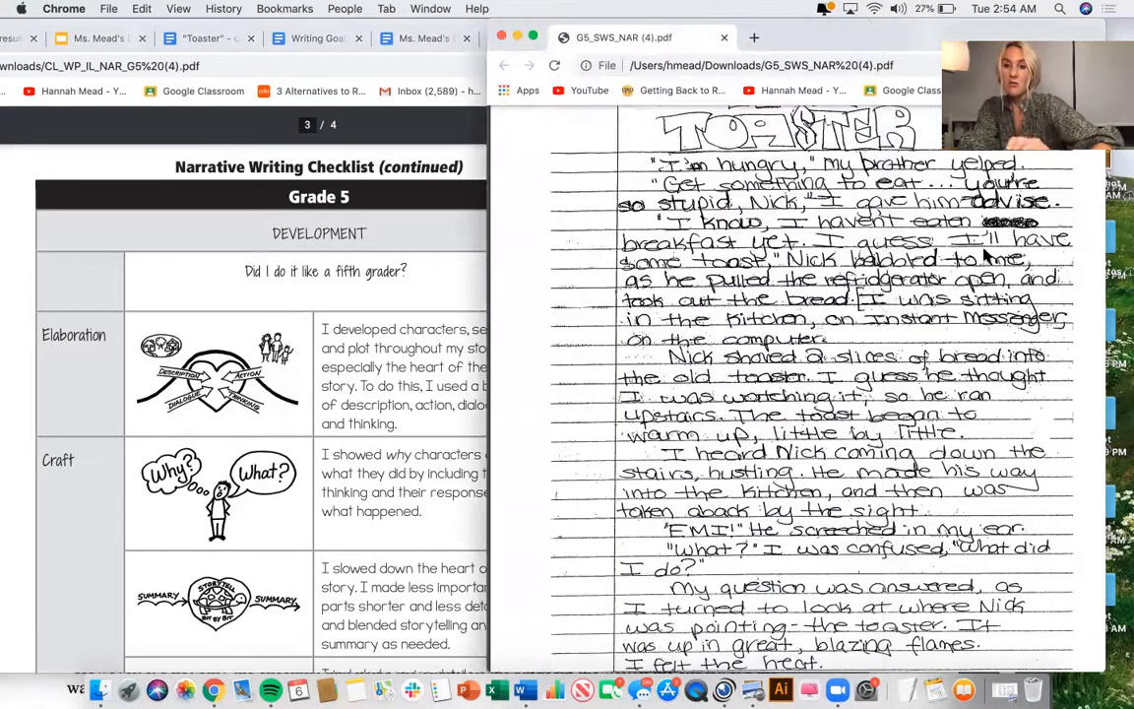
mouse_move(201, 433)
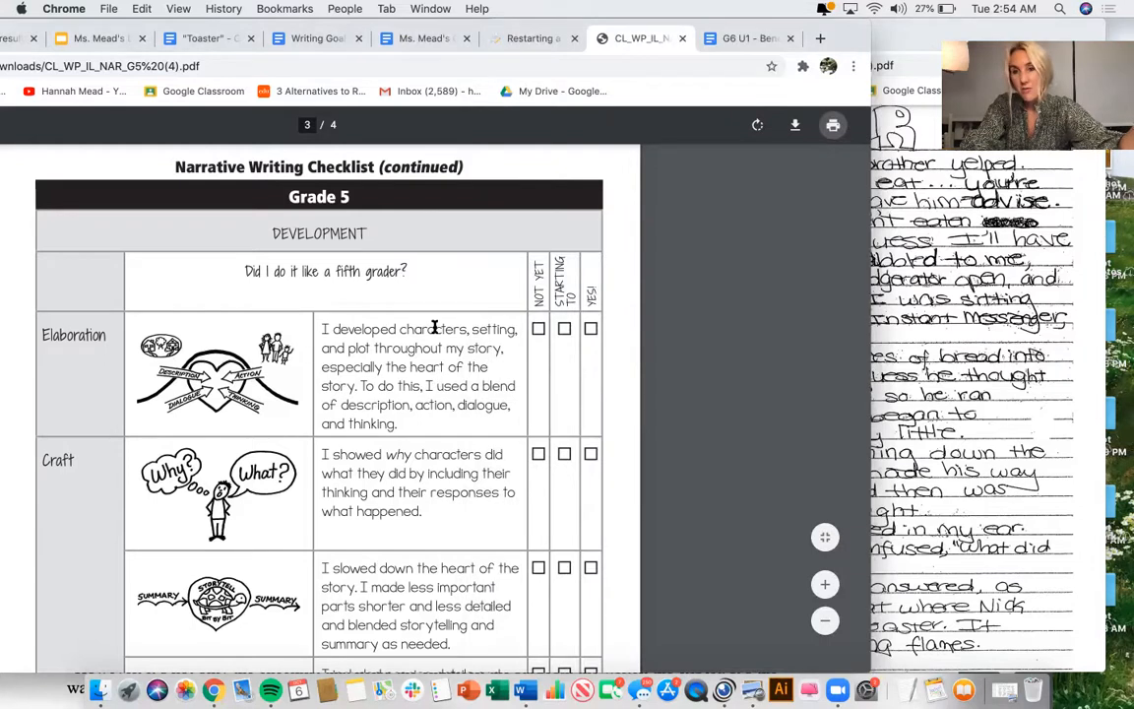
mouse_move(714, 138)
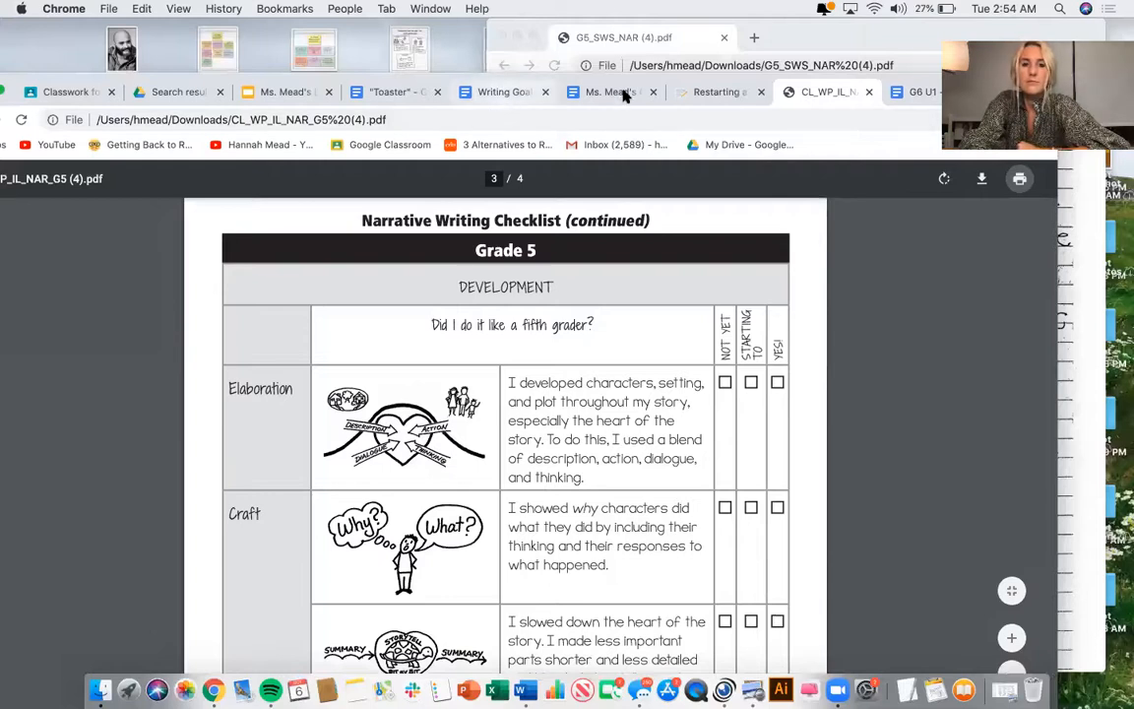
click(610, 91)
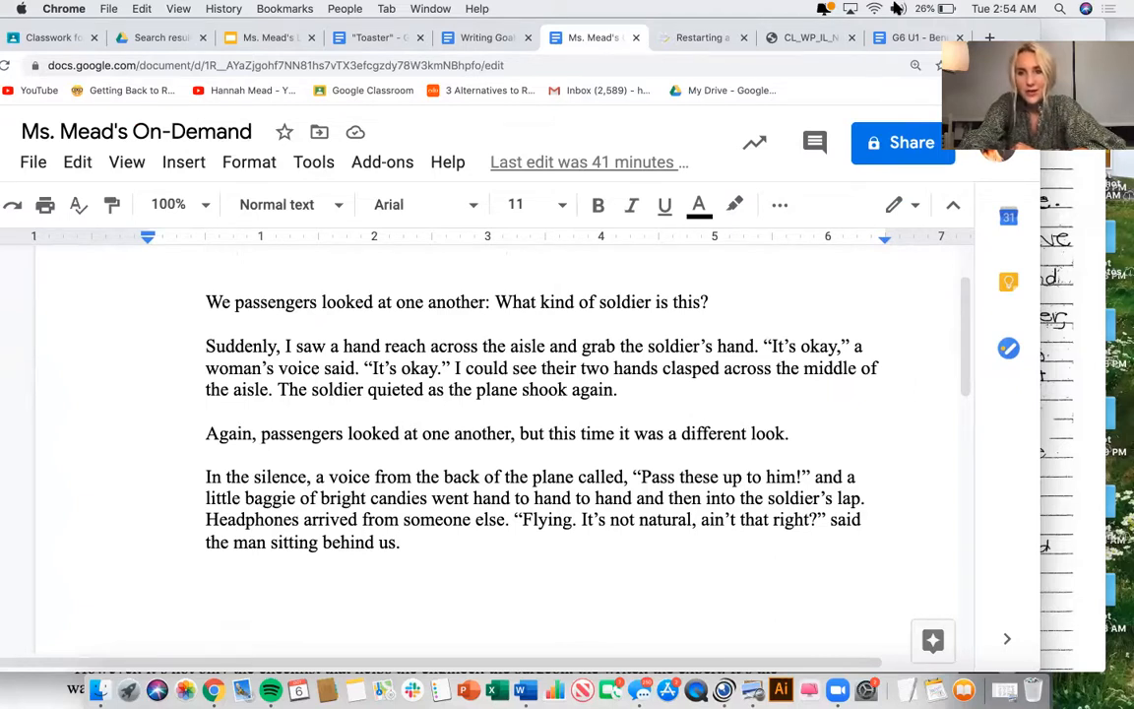
Step: Place the cursor after the final paragraph of the soldier-on-a-plane draft
click(149, 562)
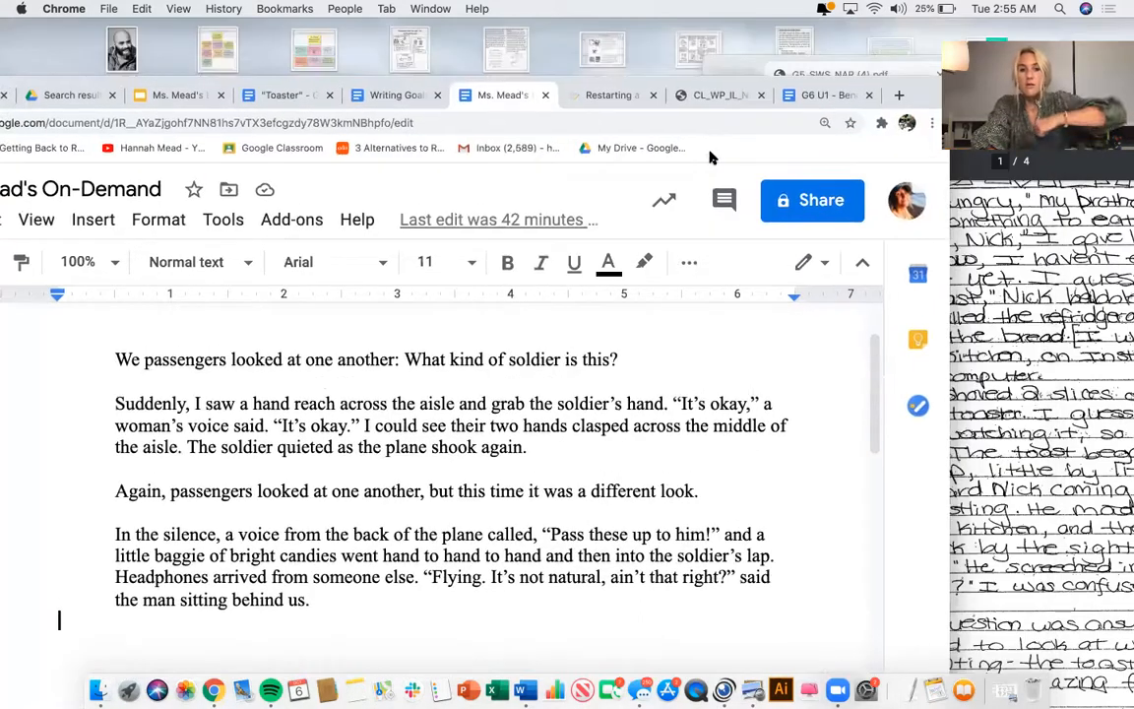
Step: Scroll the checklist's Craft rows down to the sentence-variety criterion
click(655, 119)
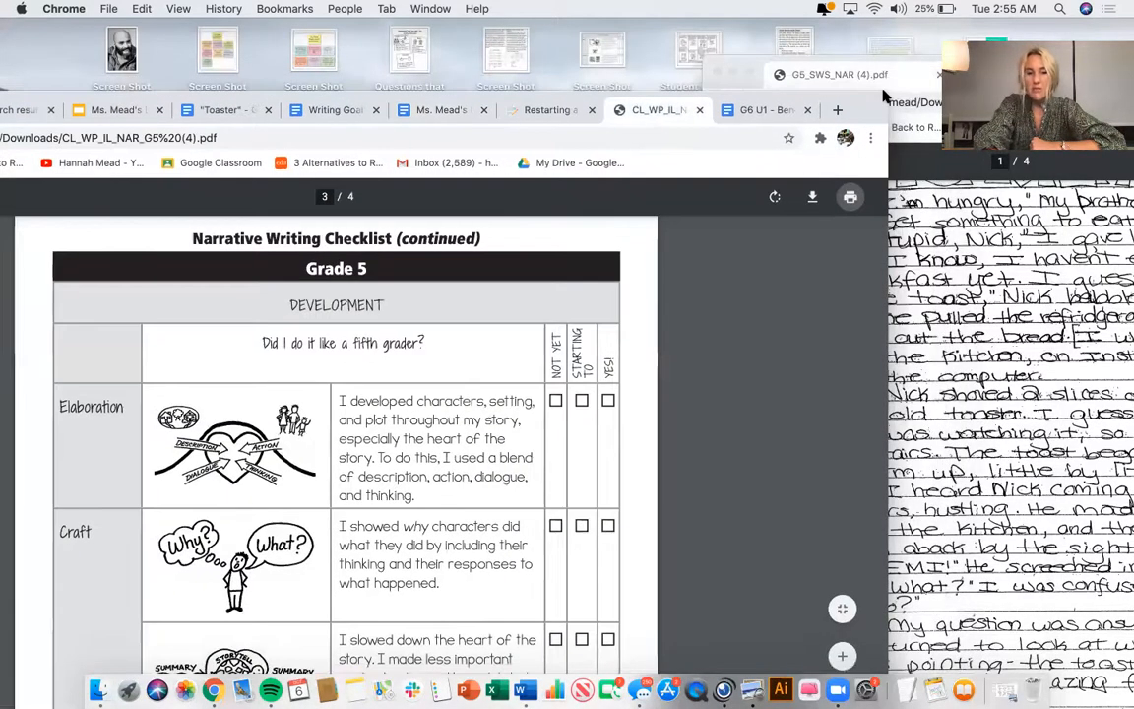
scroll(down, 3)
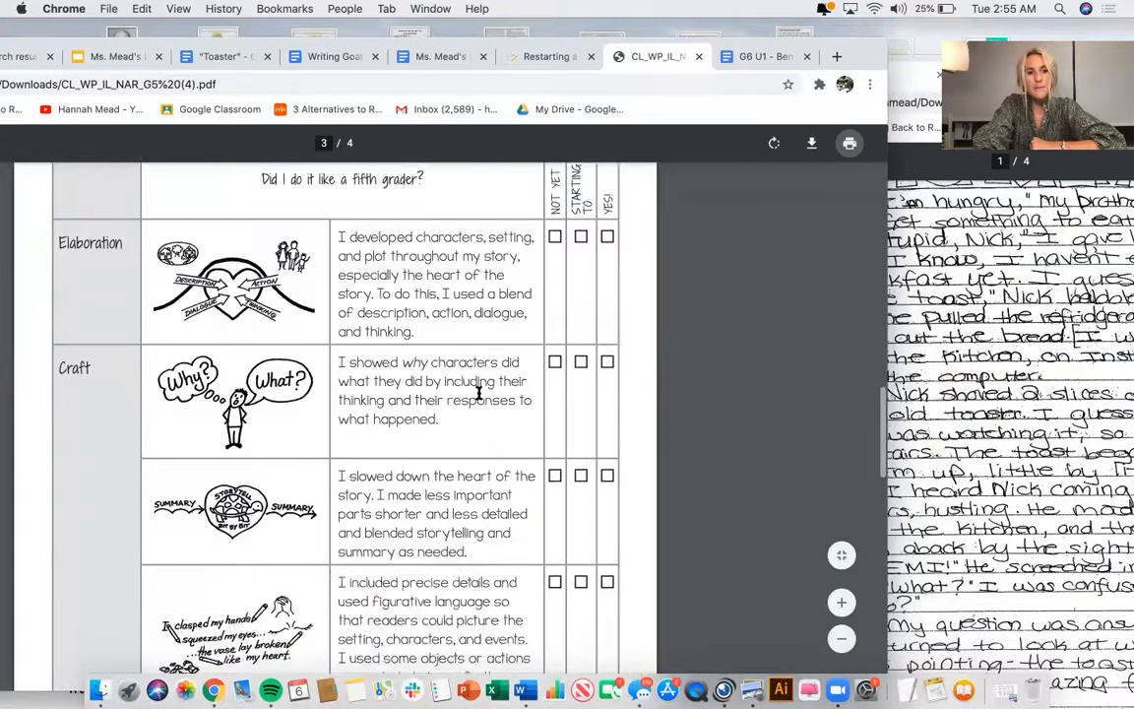
scroll(down, 3)
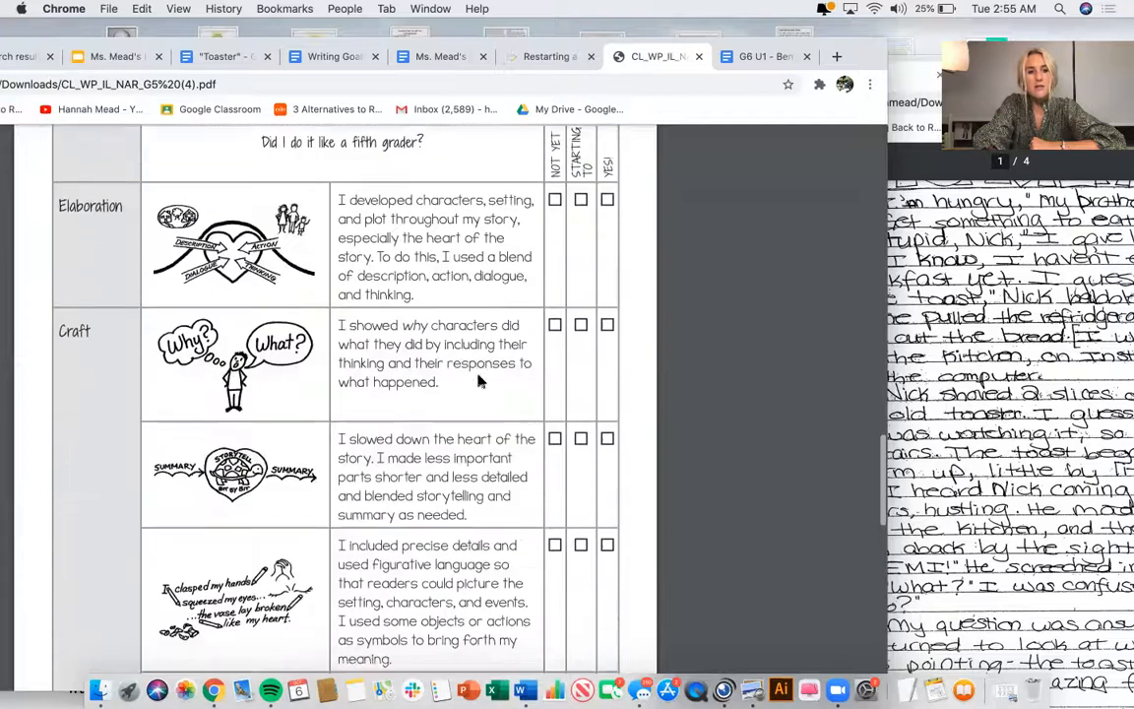
scroll(down, 3)
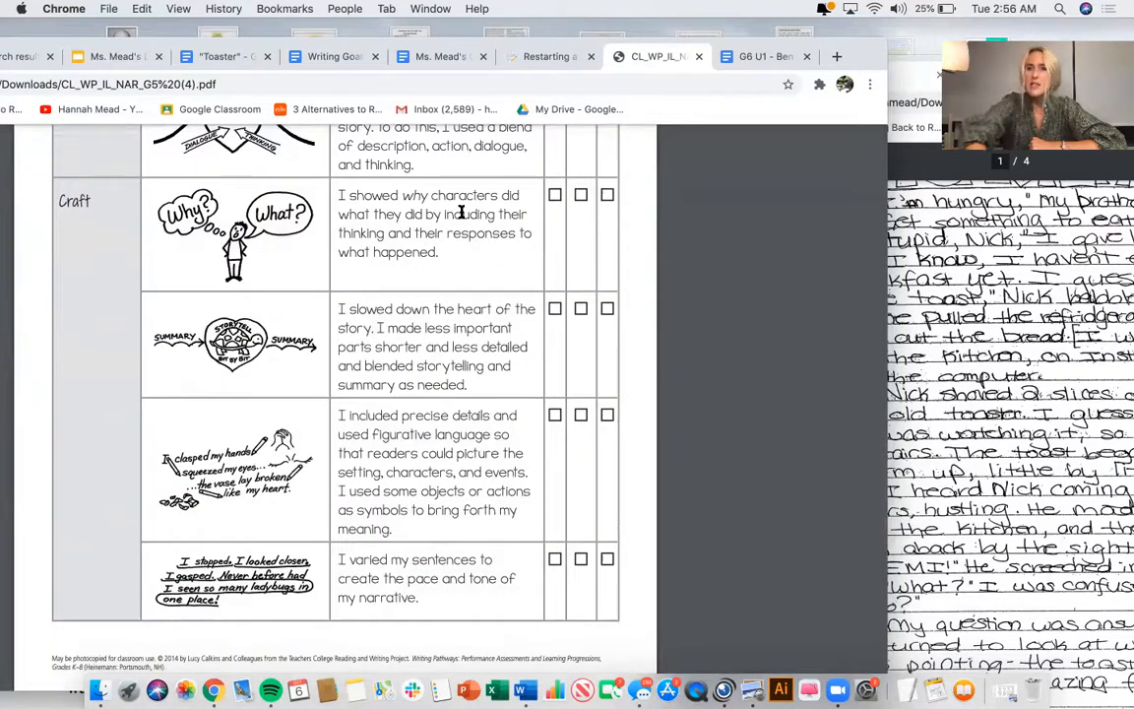
mouse_move(421, 292)
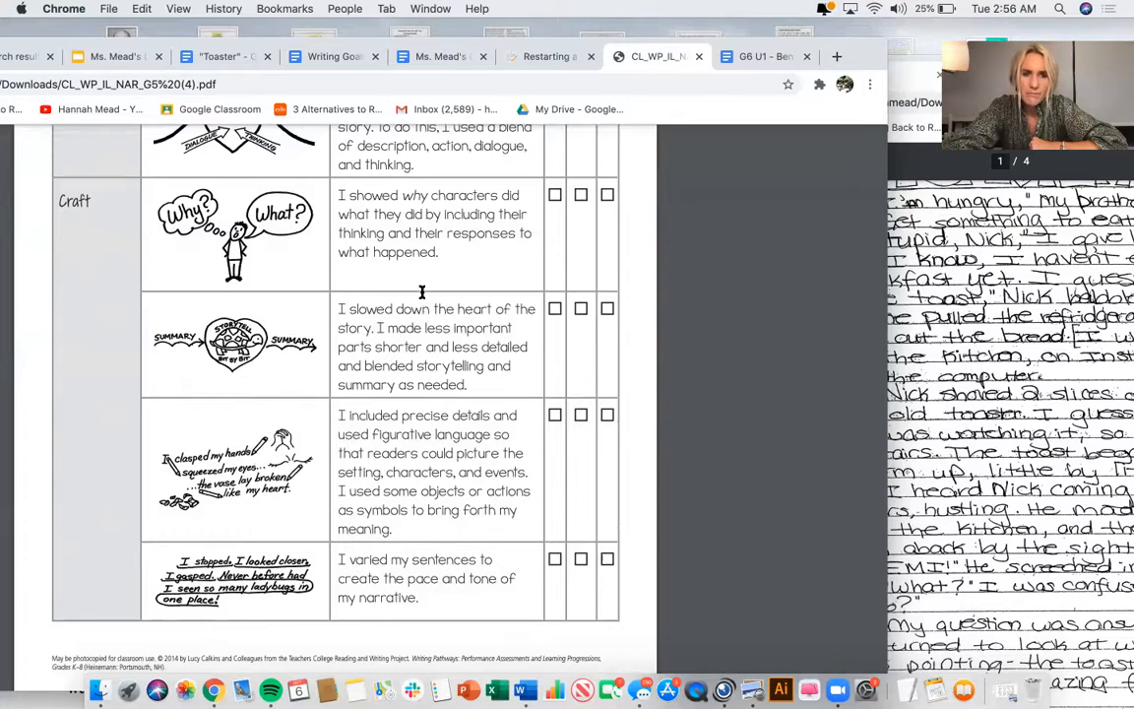
mouse_move(496, 329)
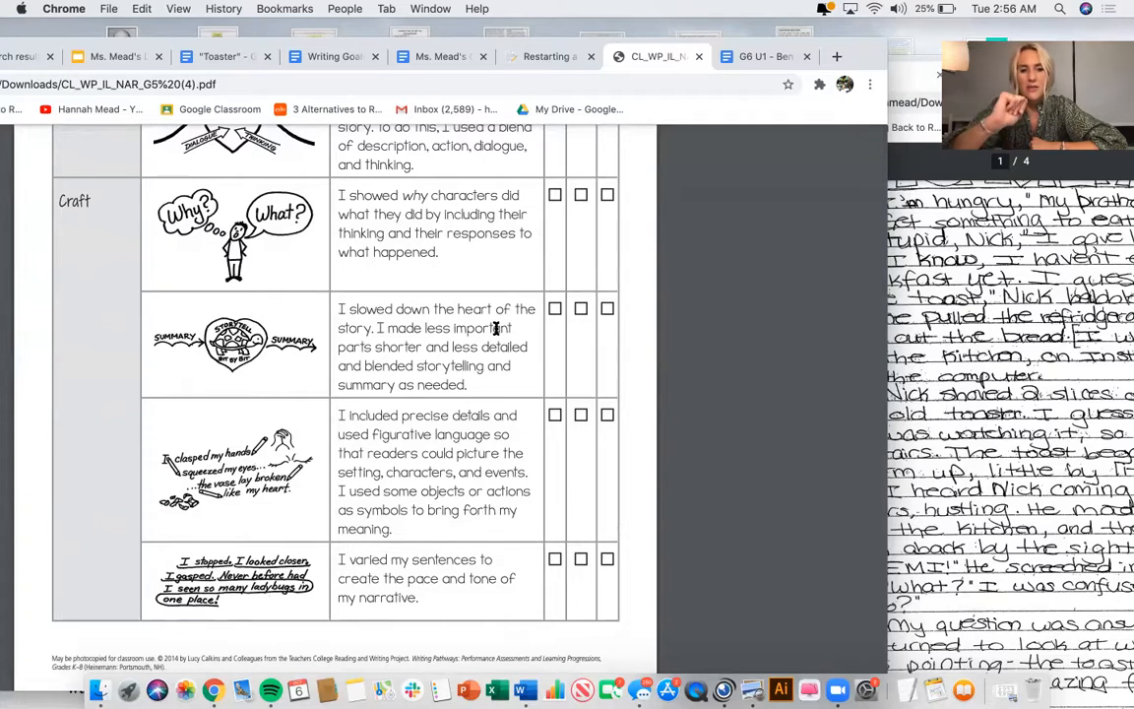
mouse_move(580, 141)
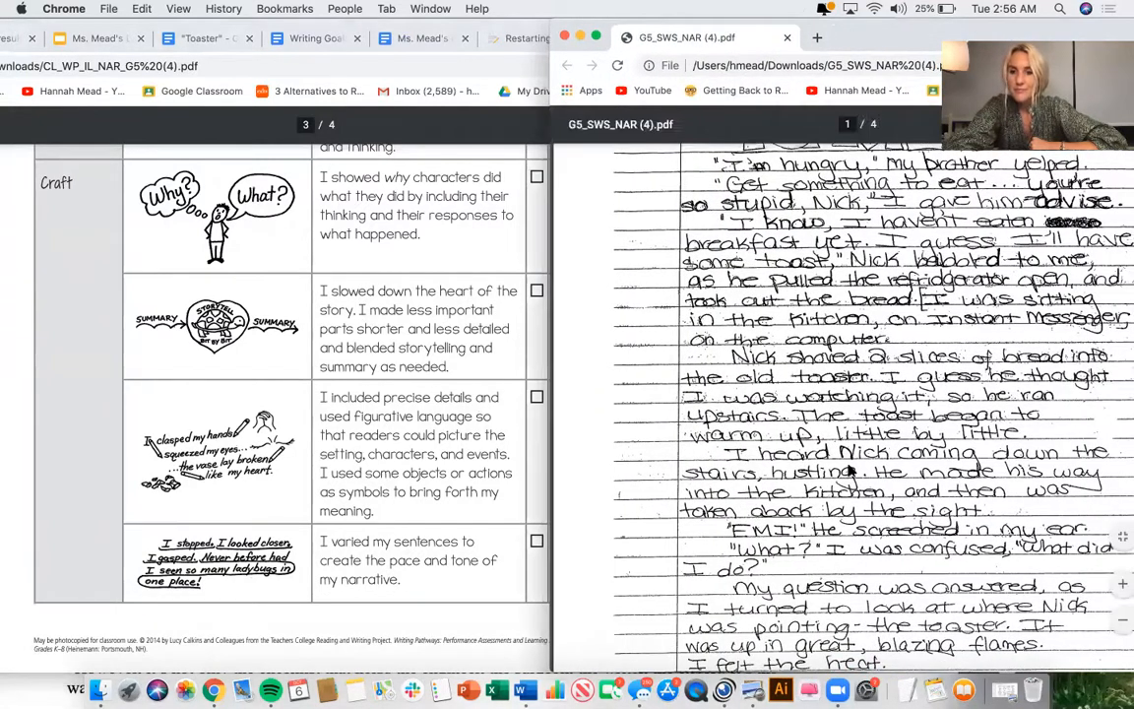
mouse_move(916, 436)
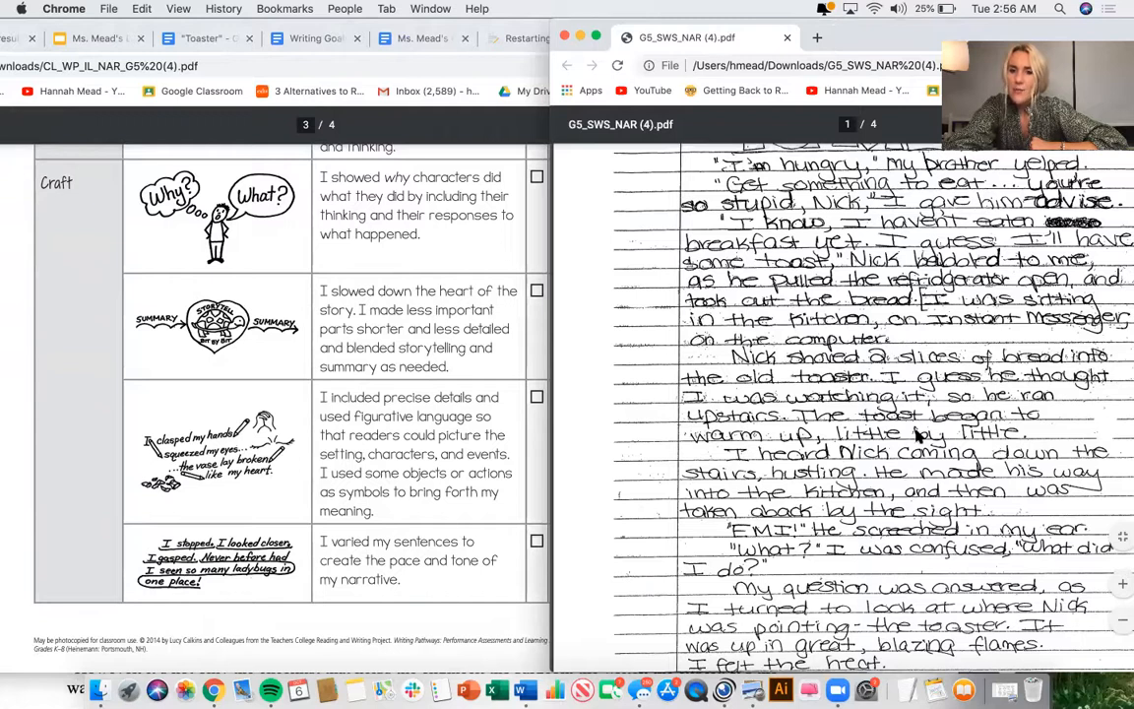
mouse_move(836, 433)
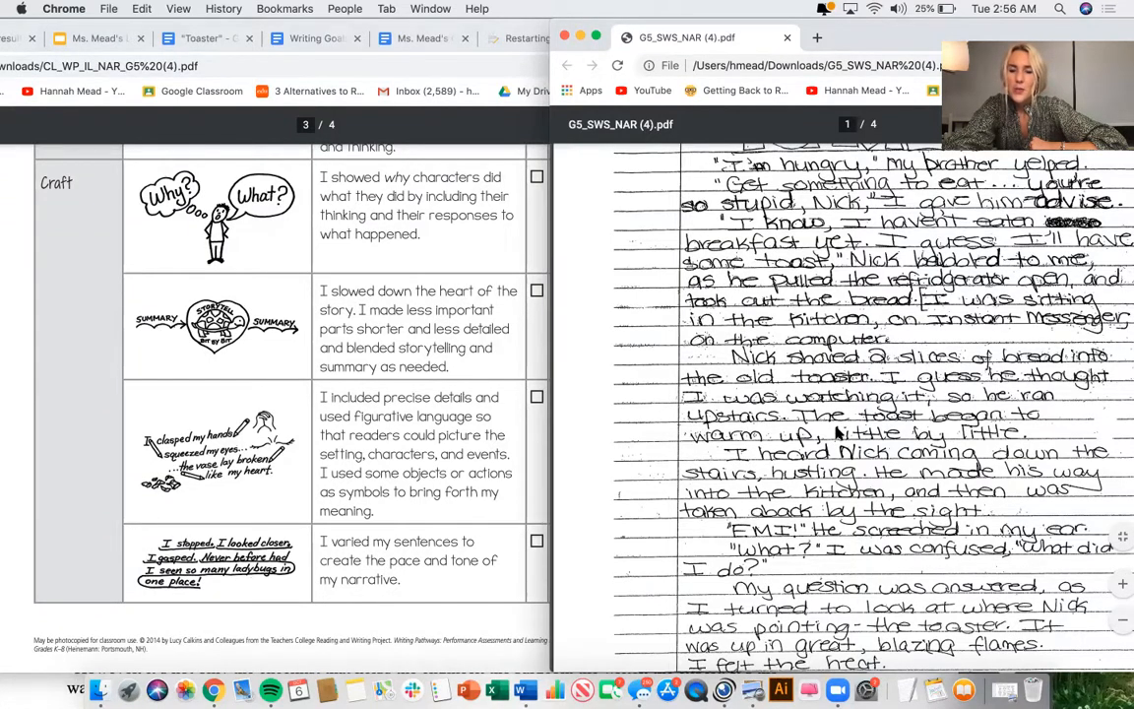
mouse_move(886, 447)
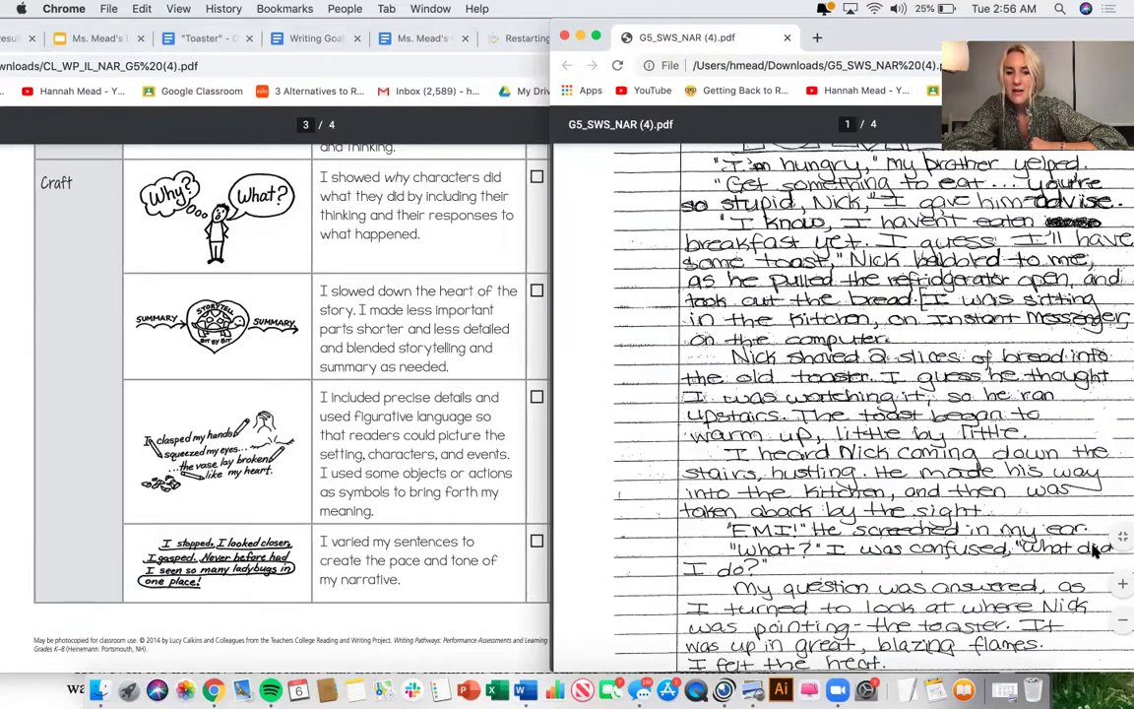
mouse_move(630, 433)
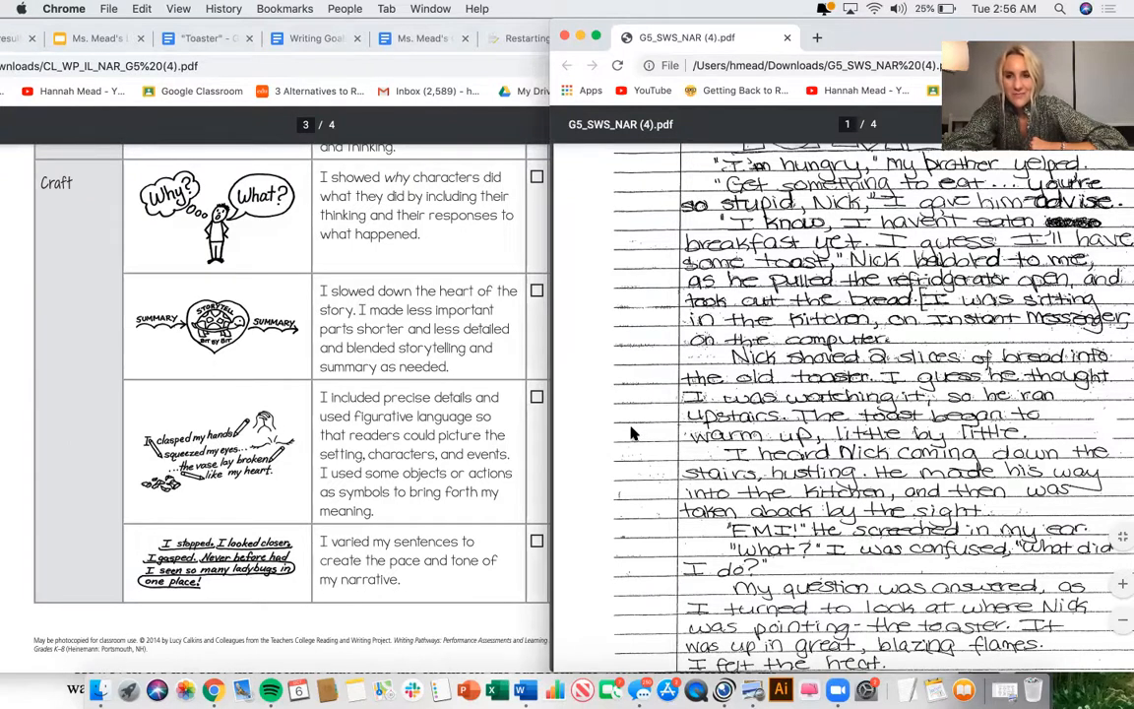
mouse_move(575, 438)
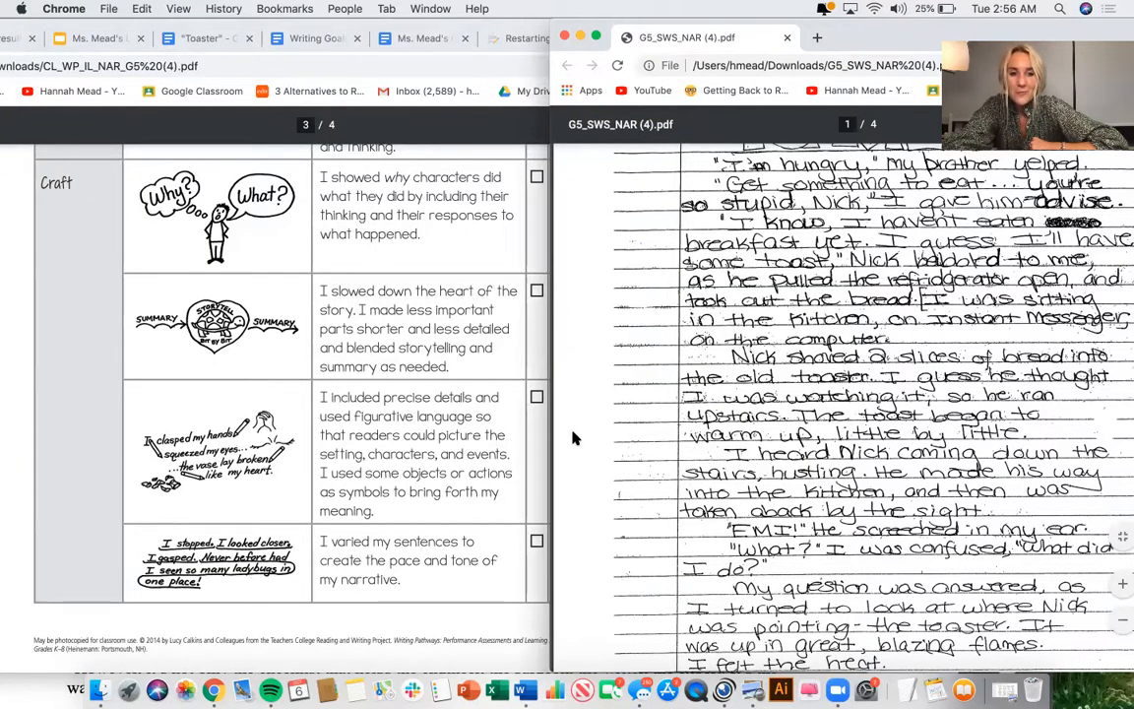
mouse_move(483, 482)
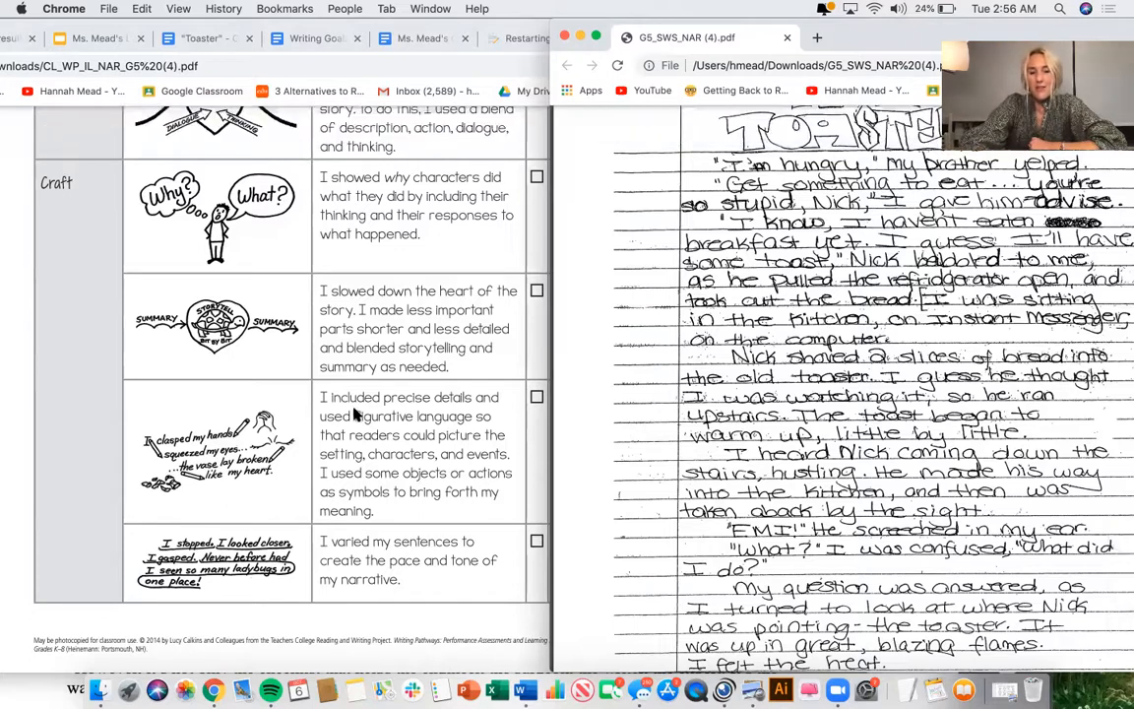
mouse_move(440, 482)
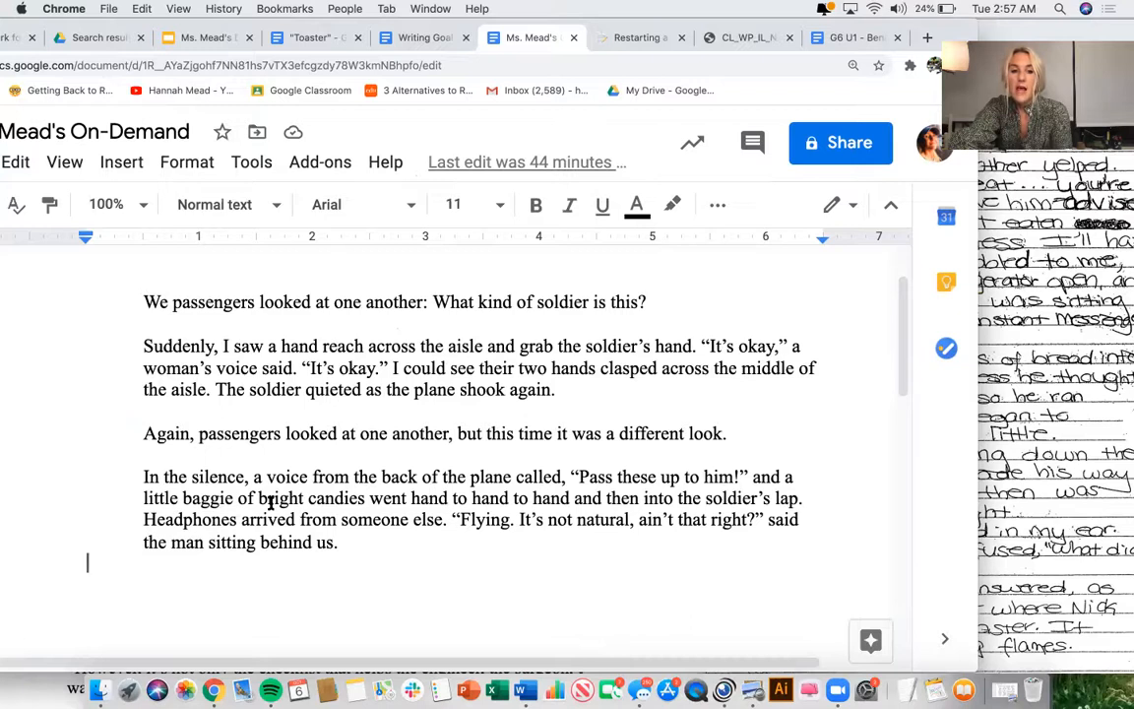
mouse_move(613, 549)
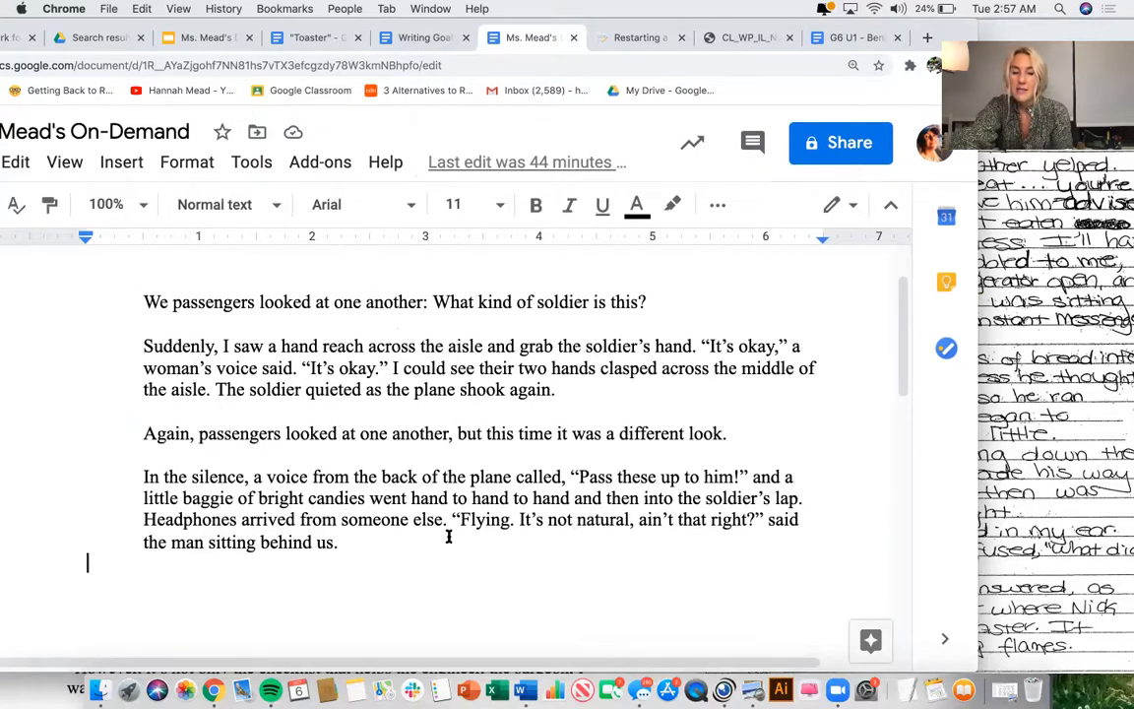
mouse_move(411, 536)
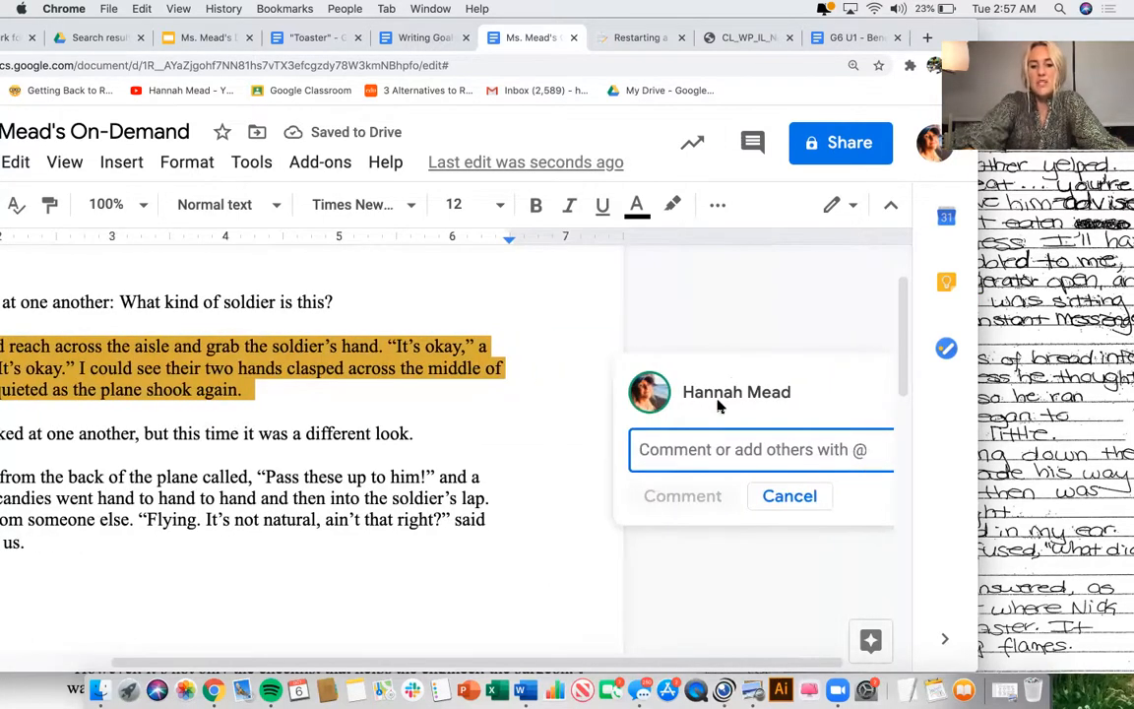
text(@)
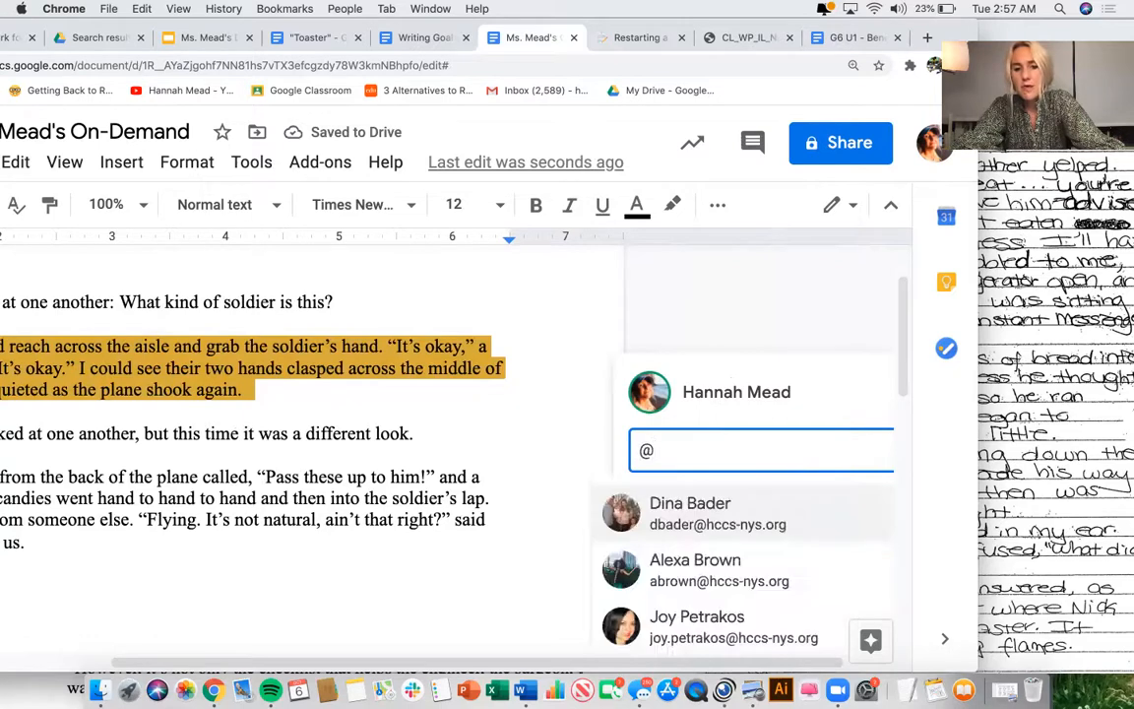
text(hm)
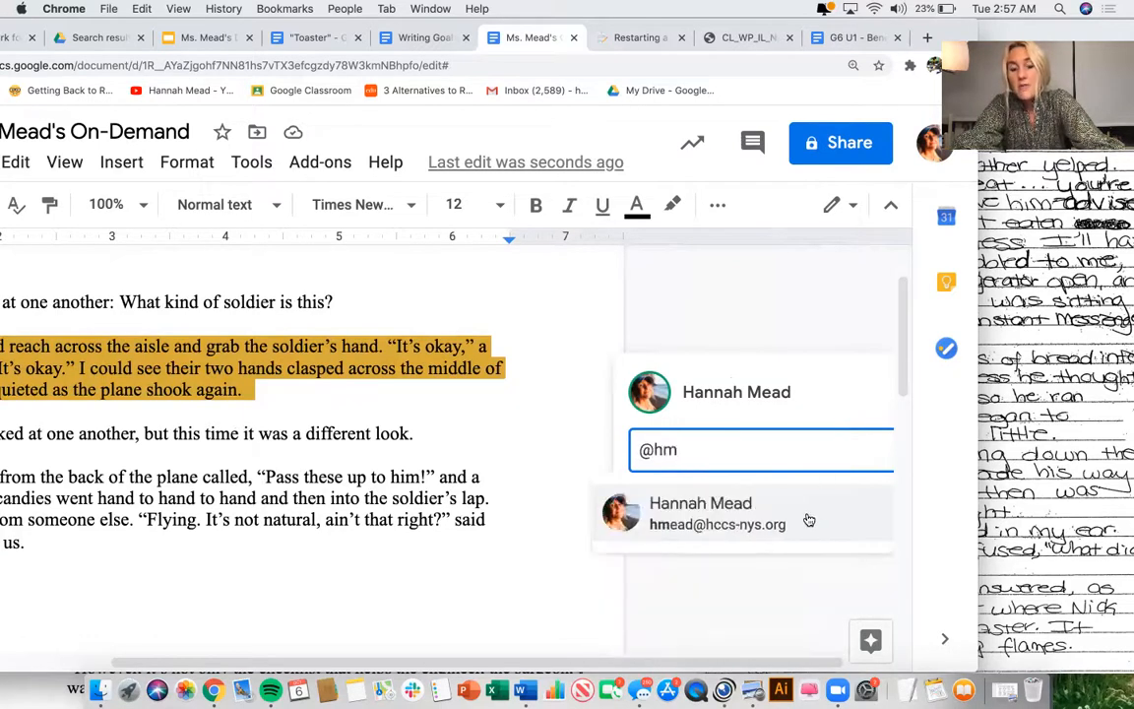
click(718, 512)
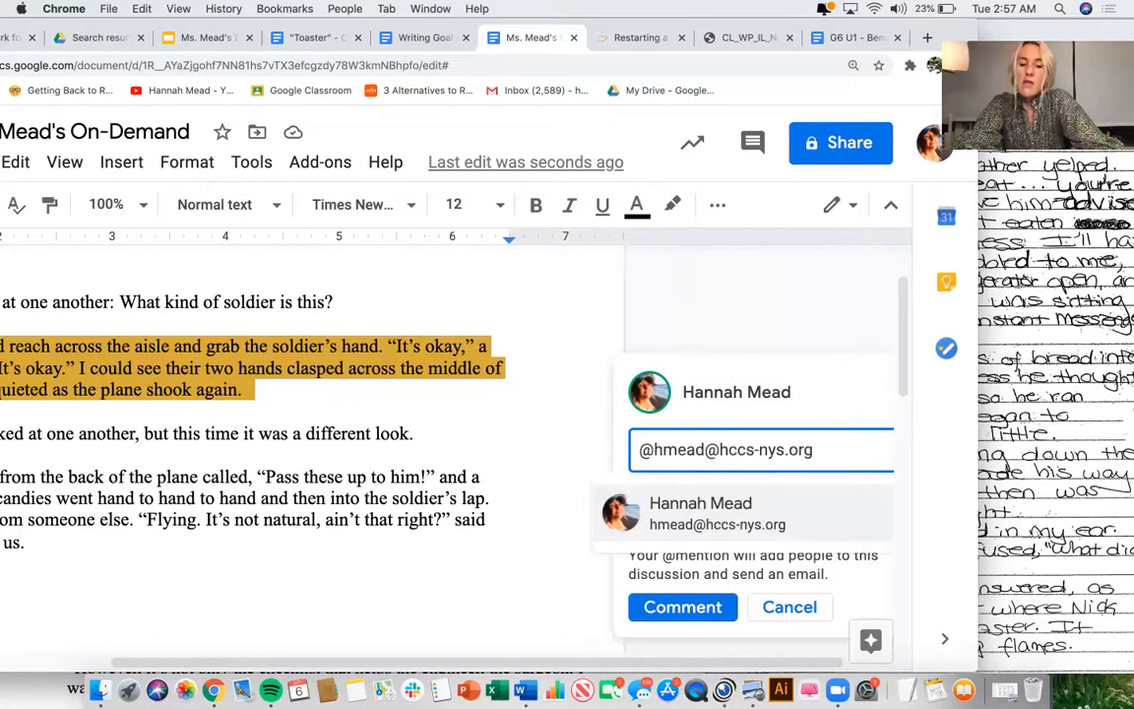
text(ele)
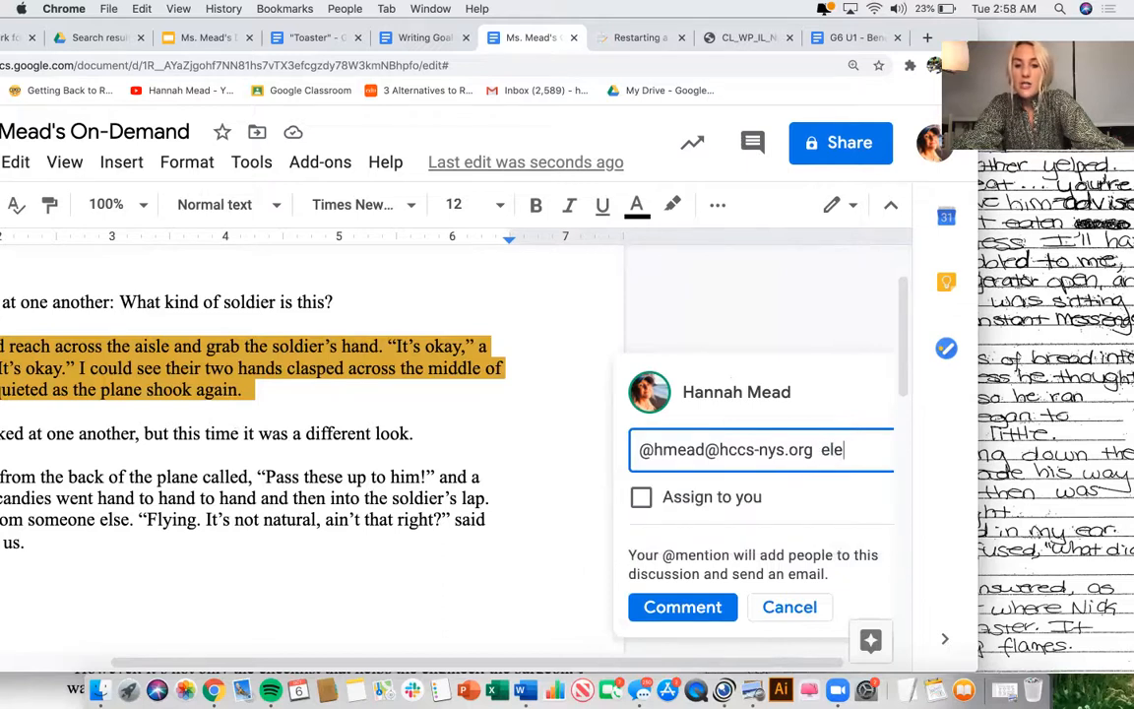
text(laboratio)
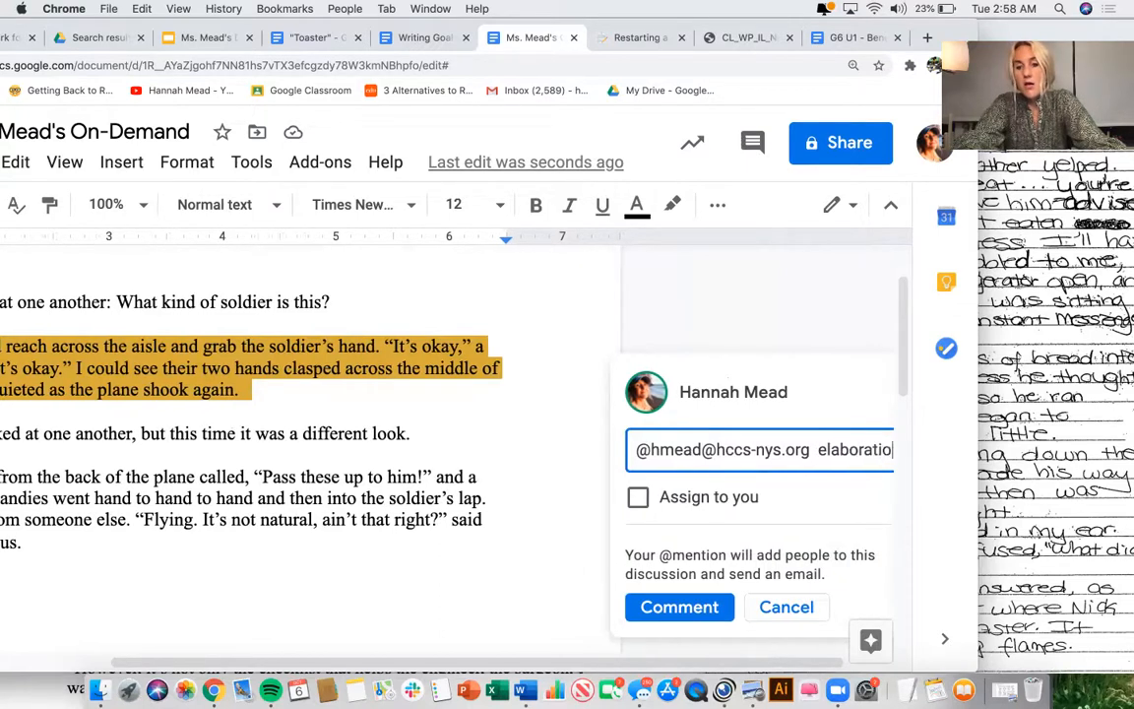
text(because)
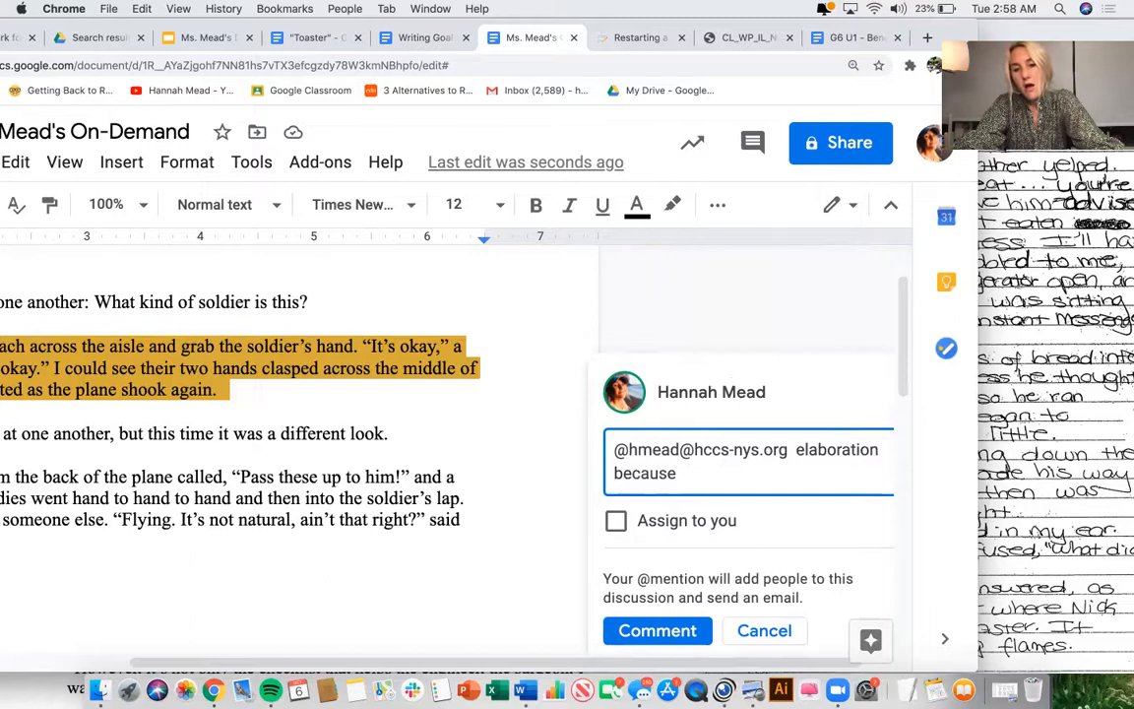
text(I am using)
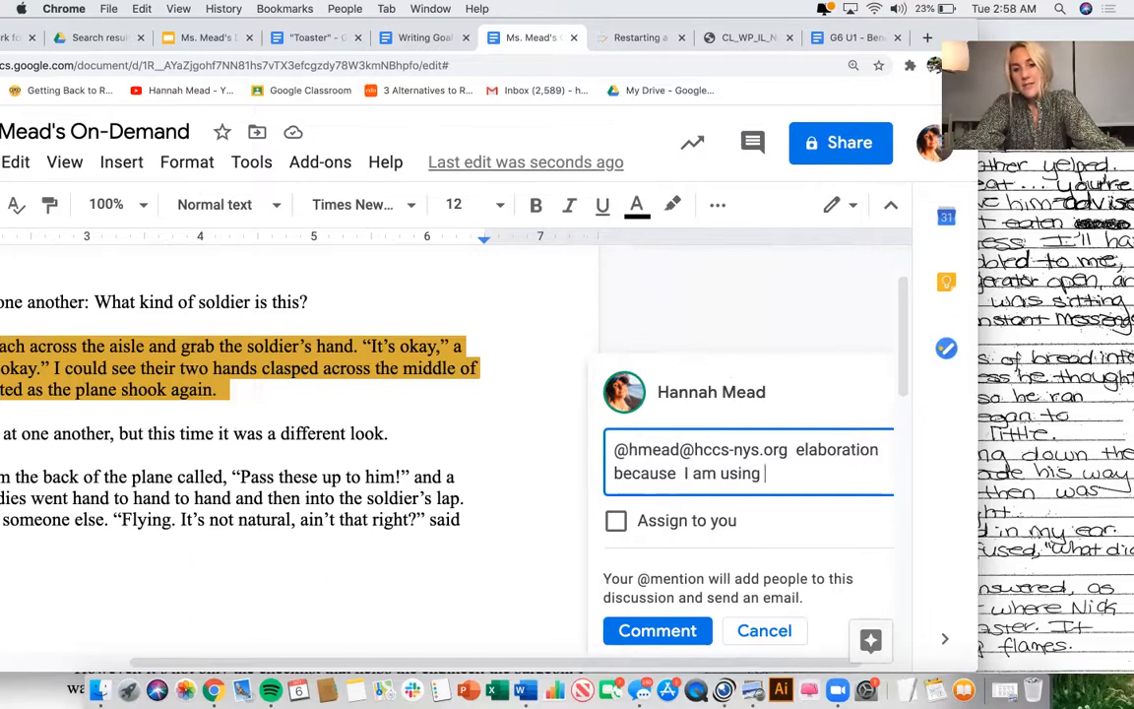
text(specific d)
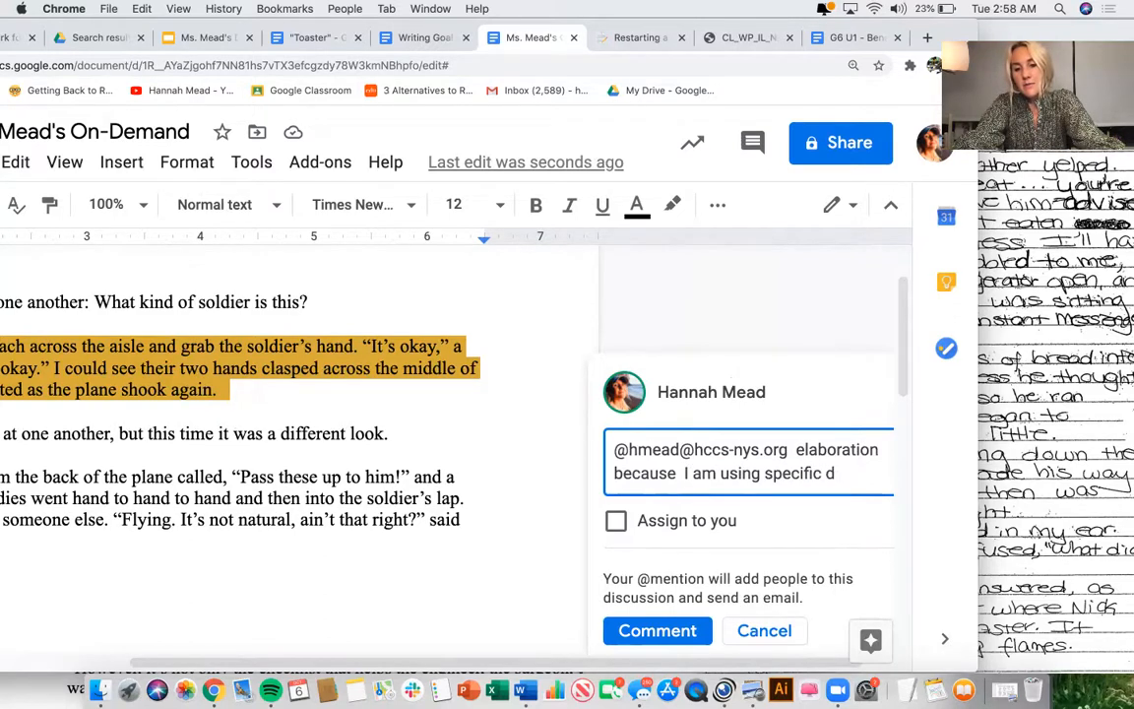
text(ialogue)
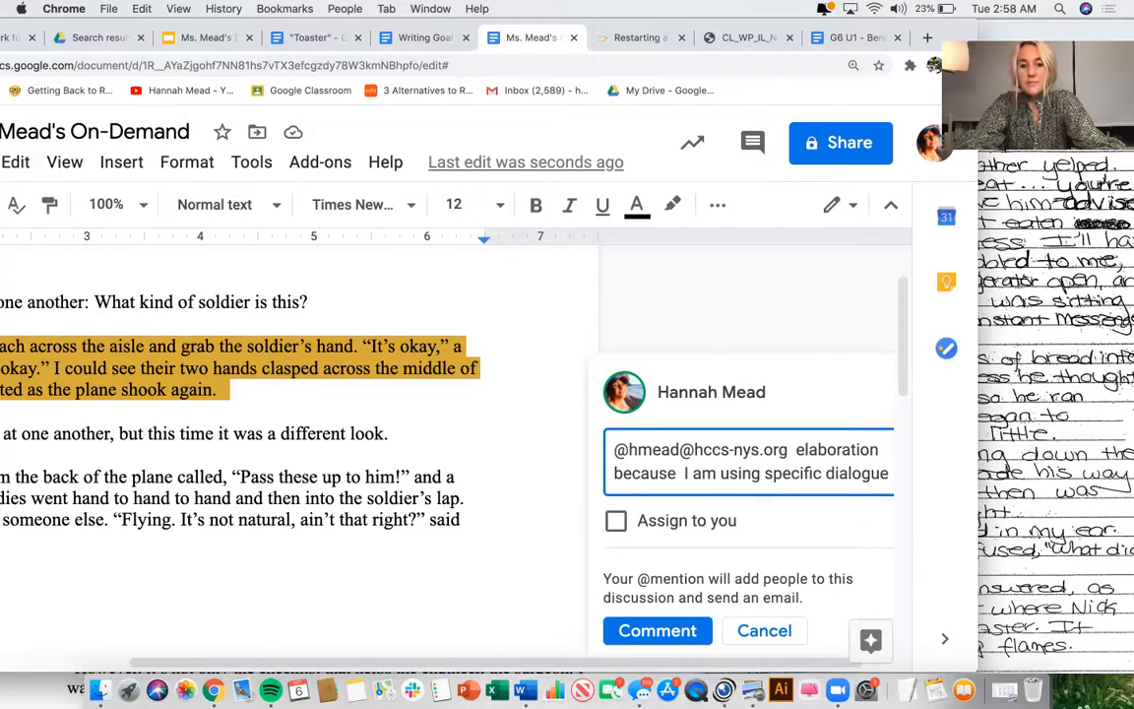
click(616, 520)
text(setting!)
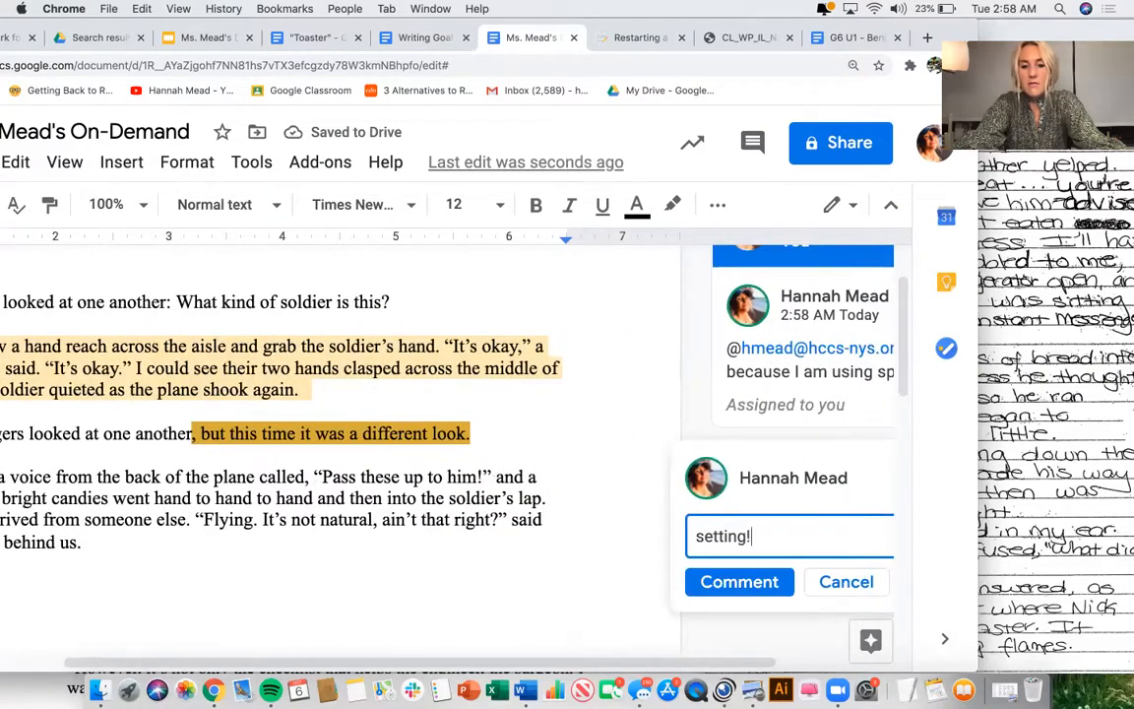
click(740, 581)
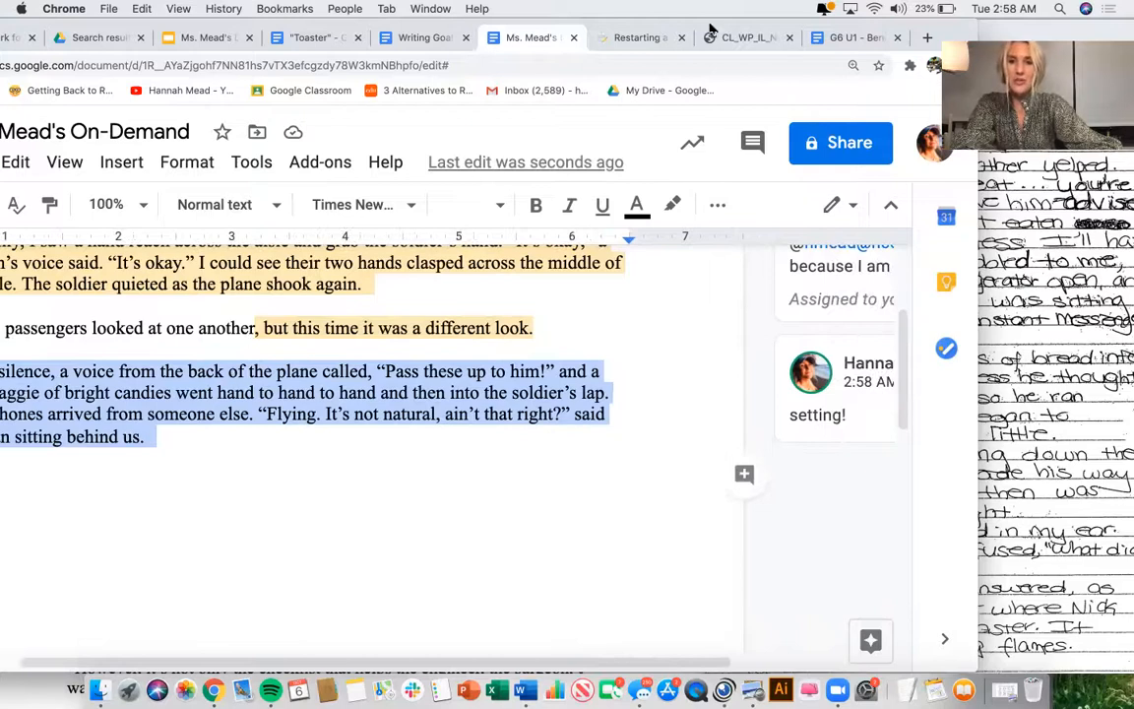
Step: Switch to the narrative checklist PDF and scroll back up through its rows
click(748, 37)
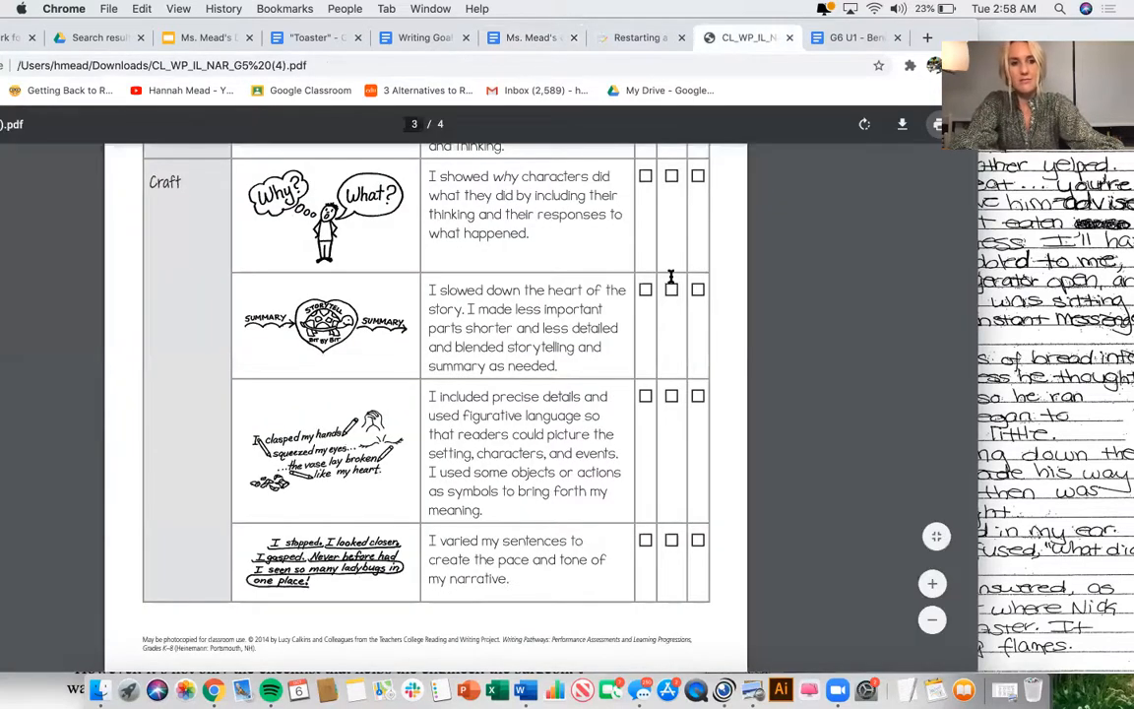
scroll(up, 3)
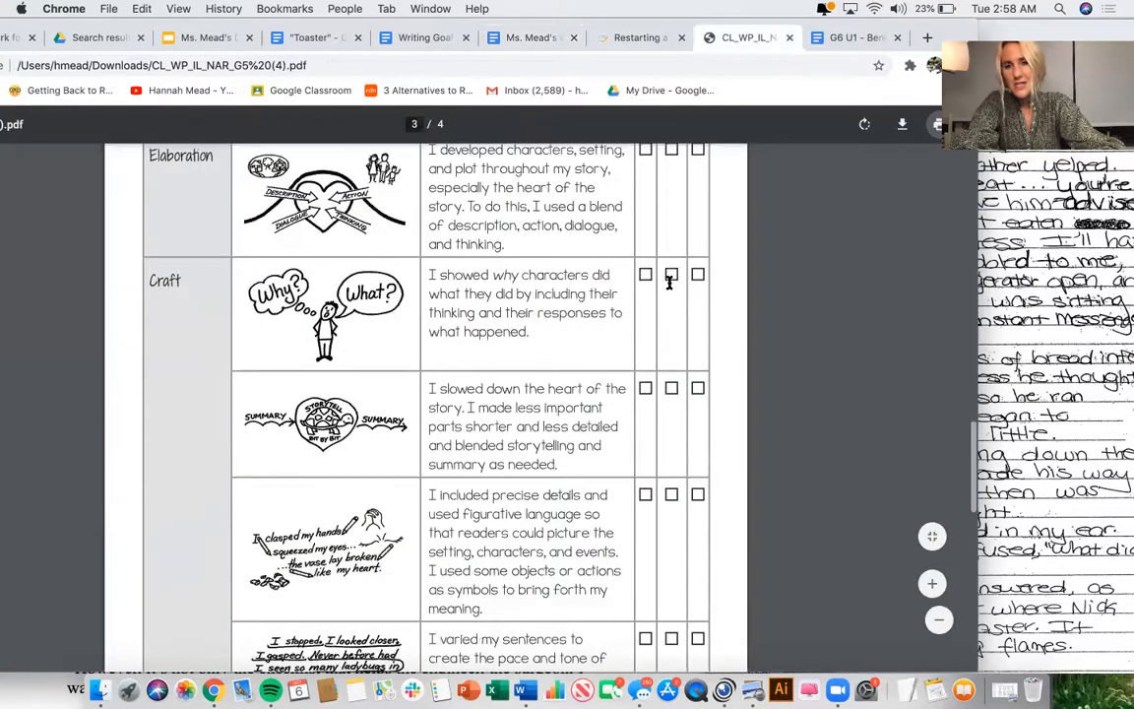
scroll(up, 3)
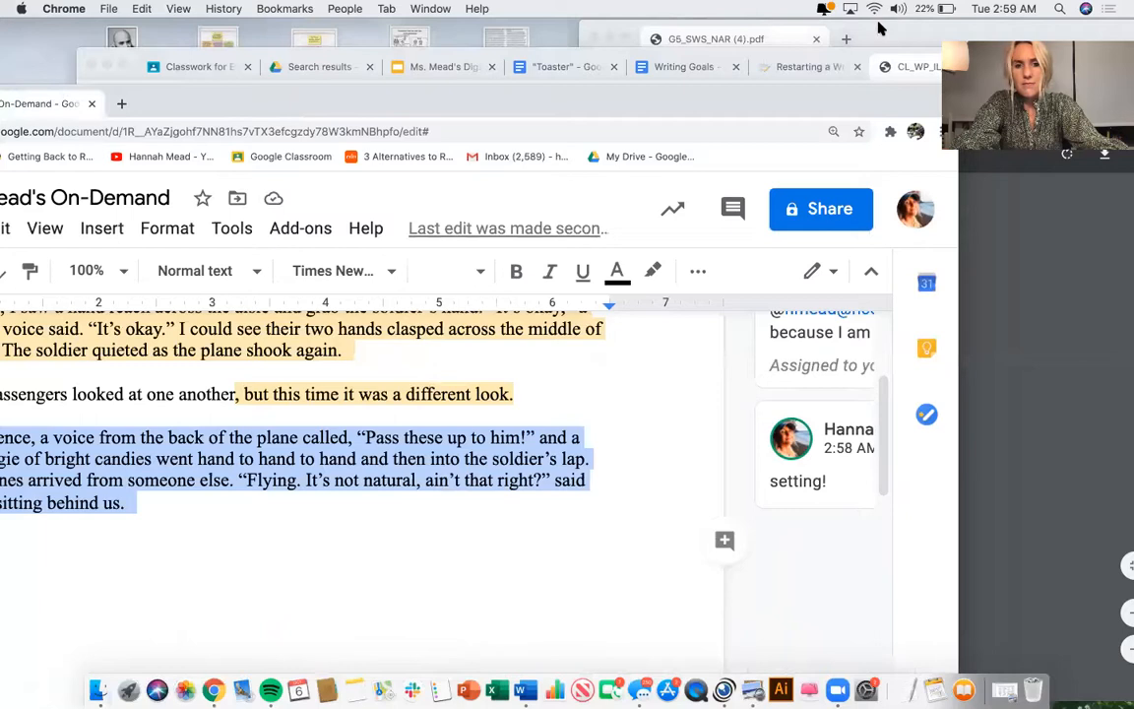
Step: Post the comment 'Could try to use objects and symbols to bring forth meaning!'
click(716, 38)
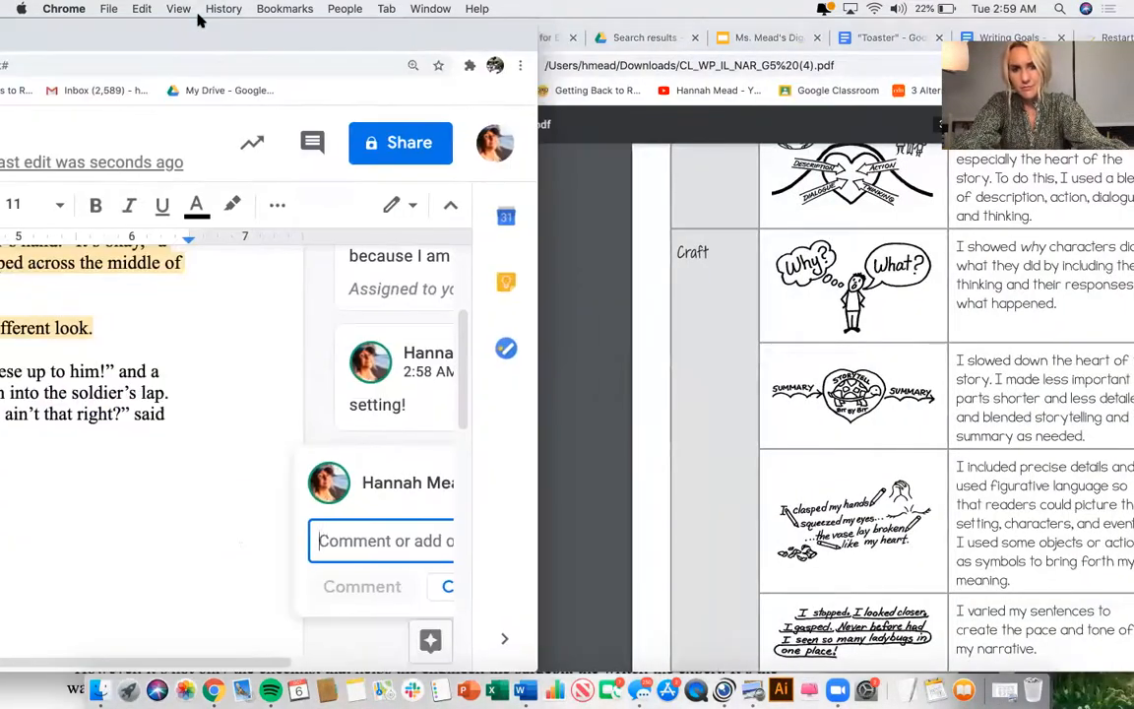
scroll(up, 3)
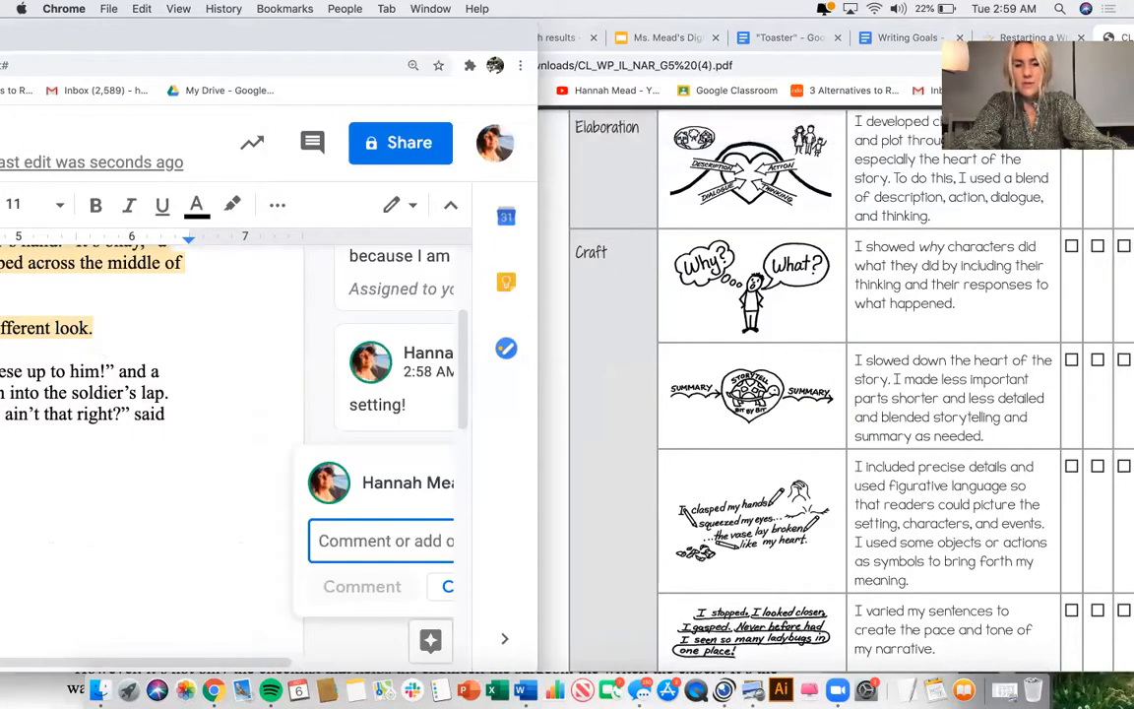
text(Could try to use)
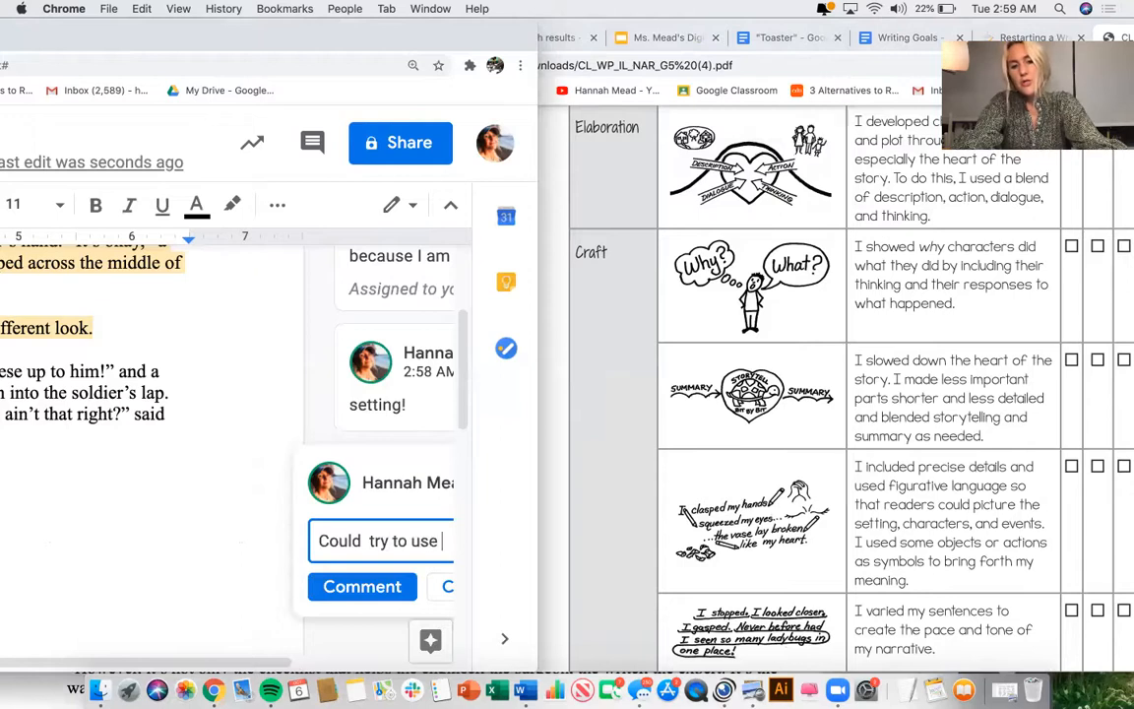
text(objects and symbols)
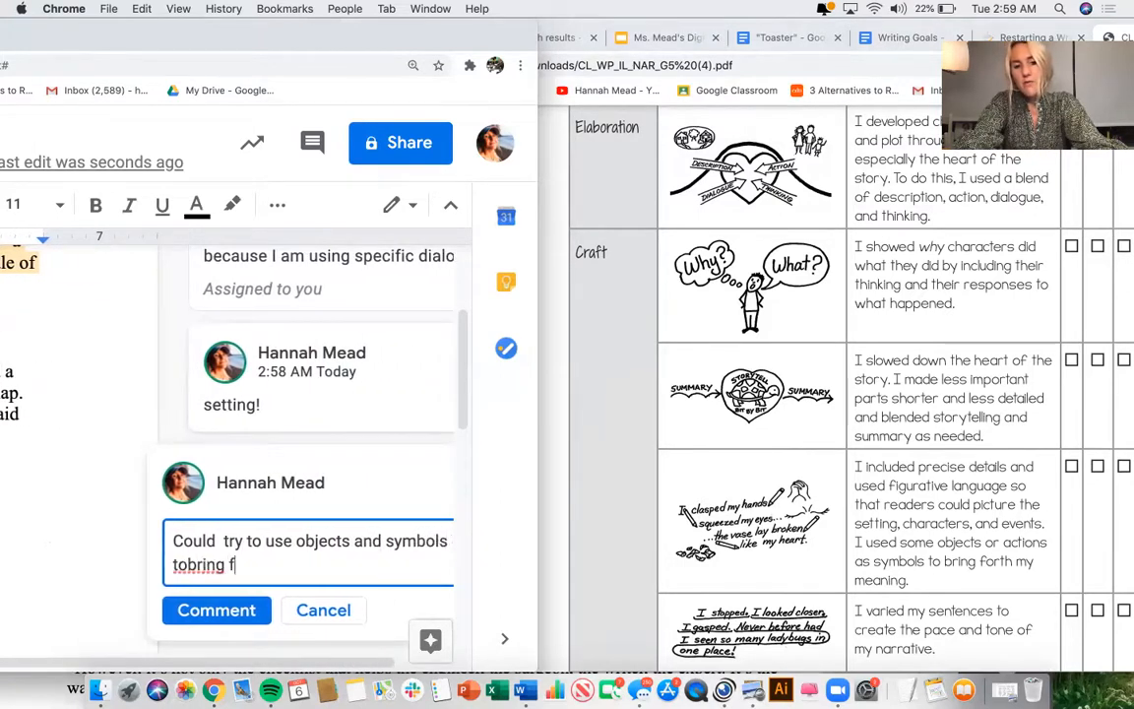
text(forth meaning!)
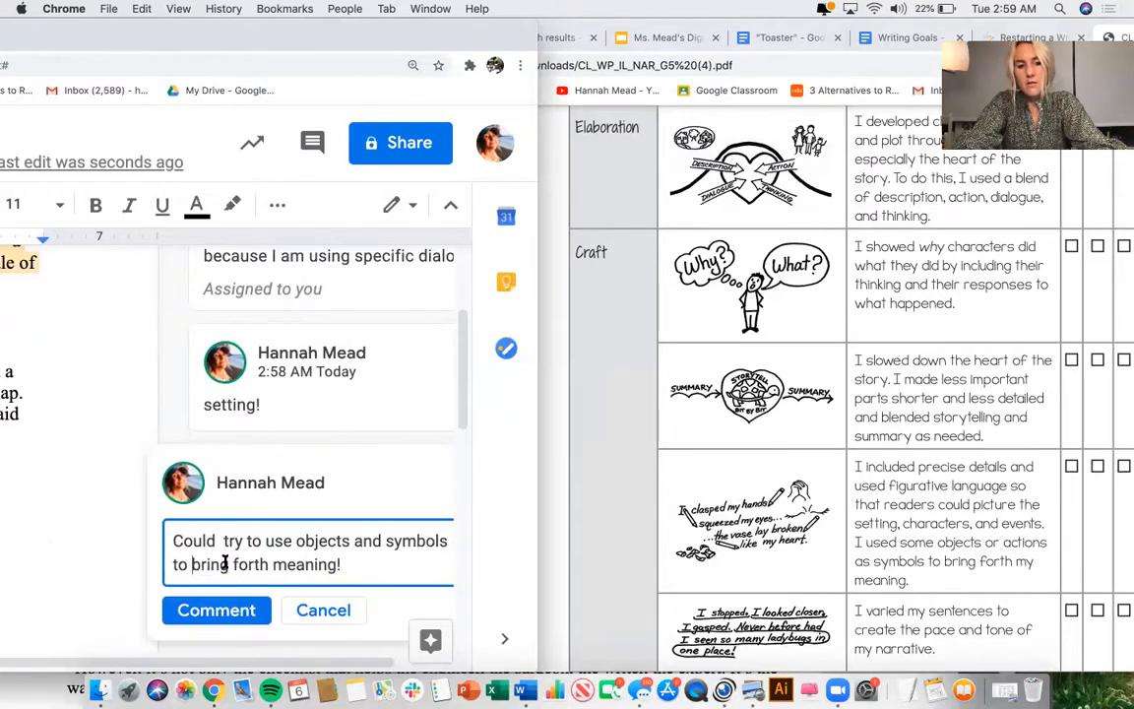
click(216, 610)
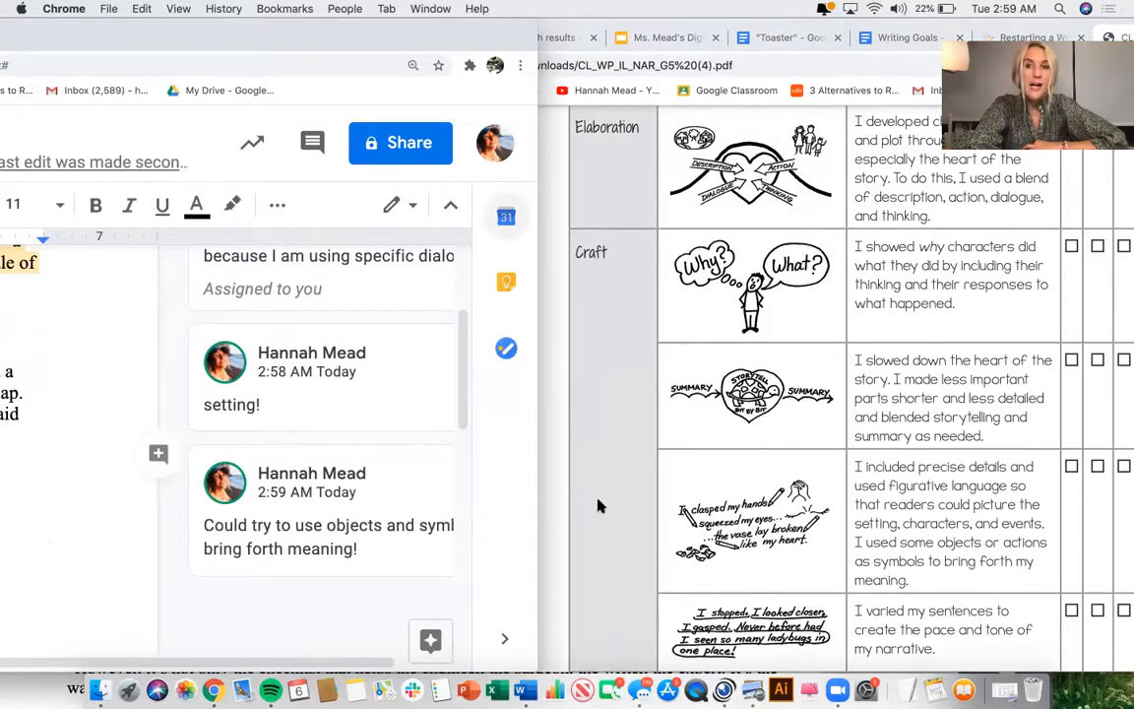
mouse_move(607, 495)
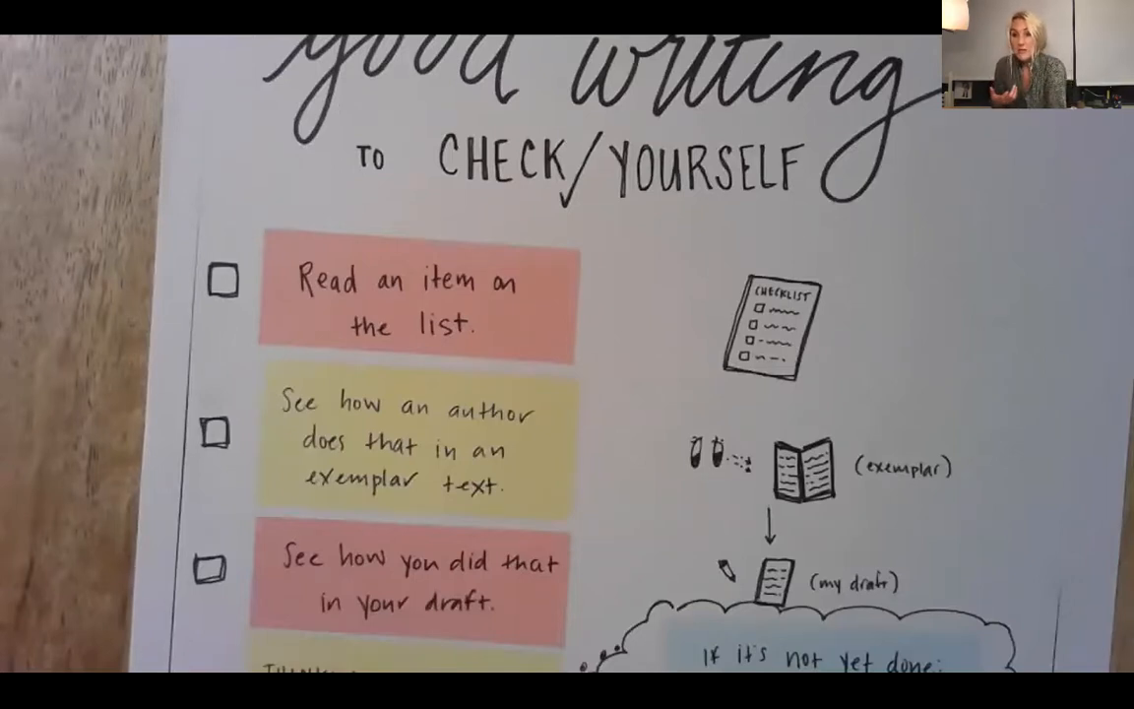
scroll(down, 3)
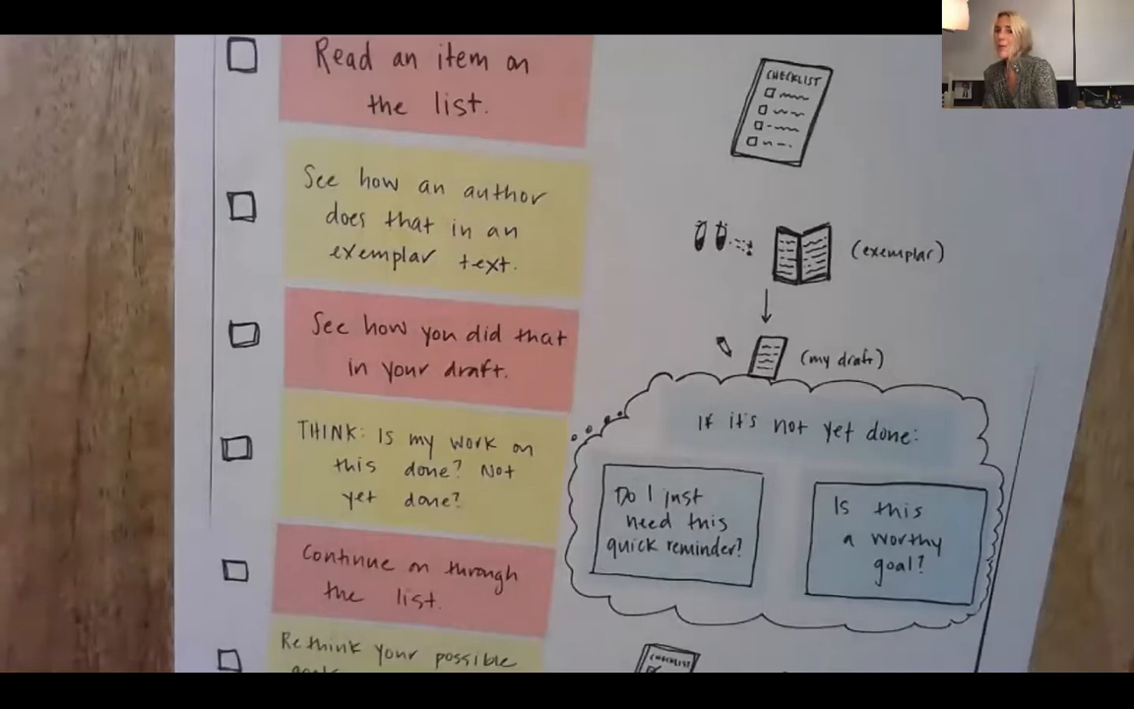